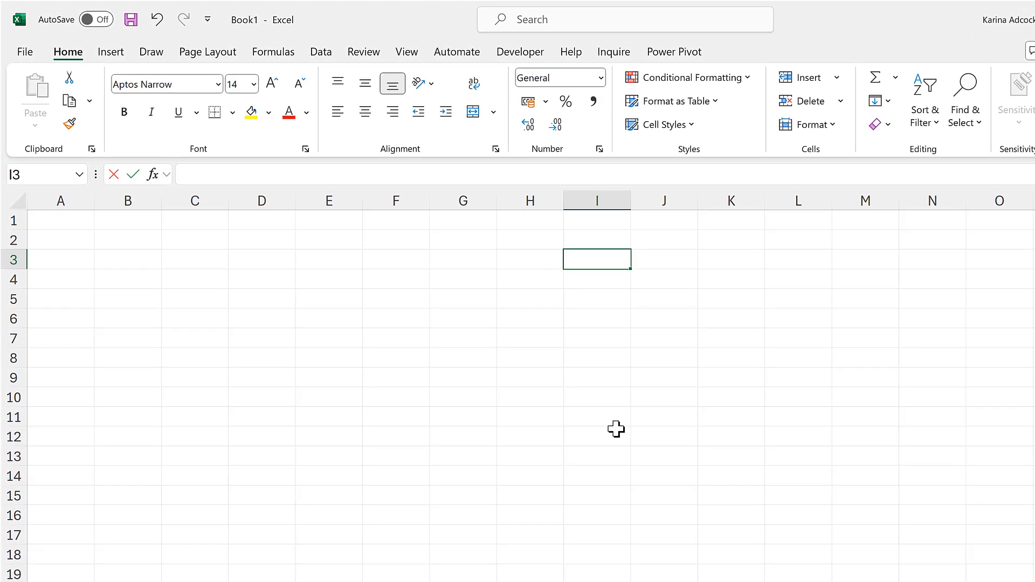
Step: Enter 73% in I3 and the formula =1-I3 in I4, giving 27%
type("73%")
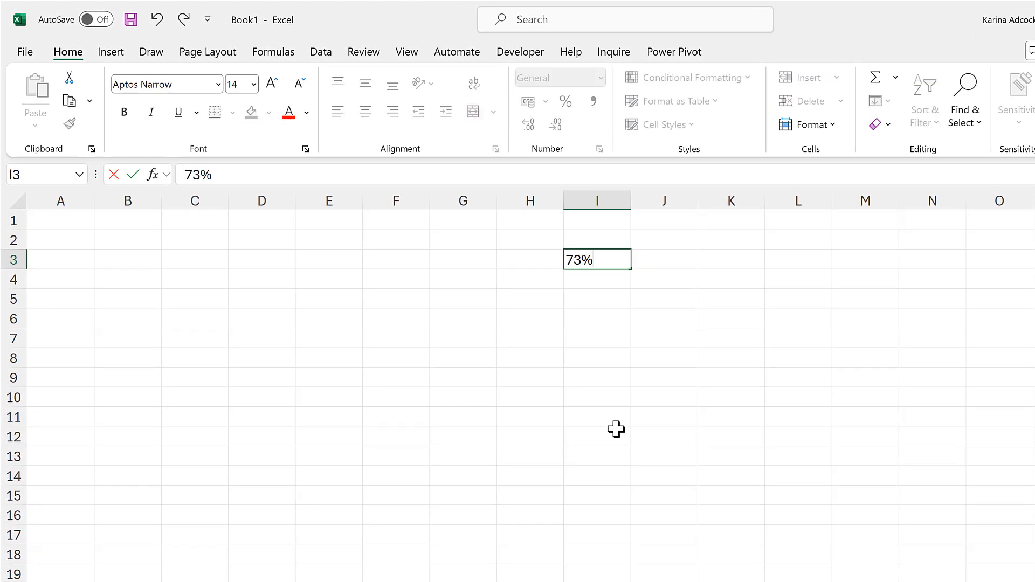
key("enter")
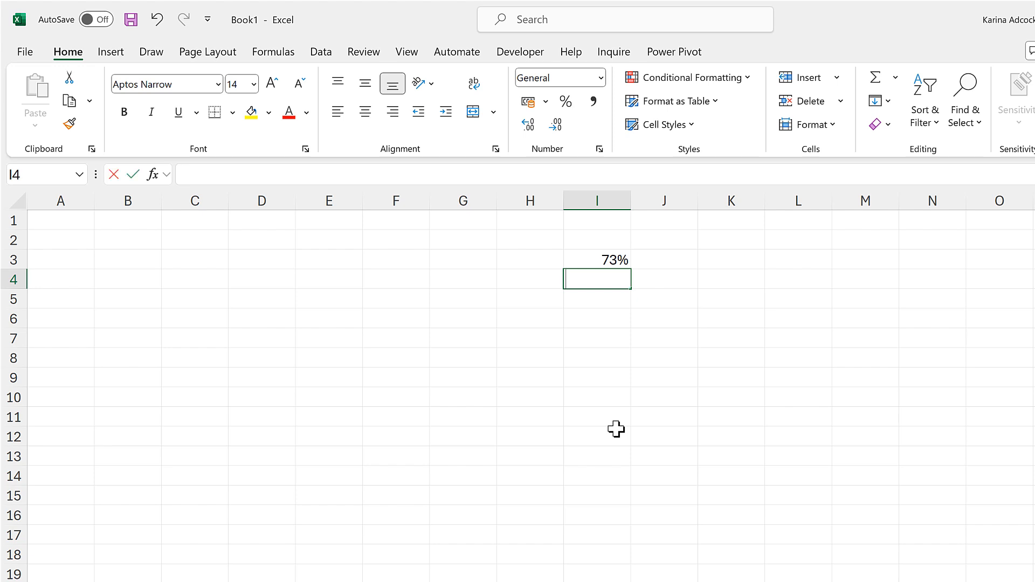
type("=1-")
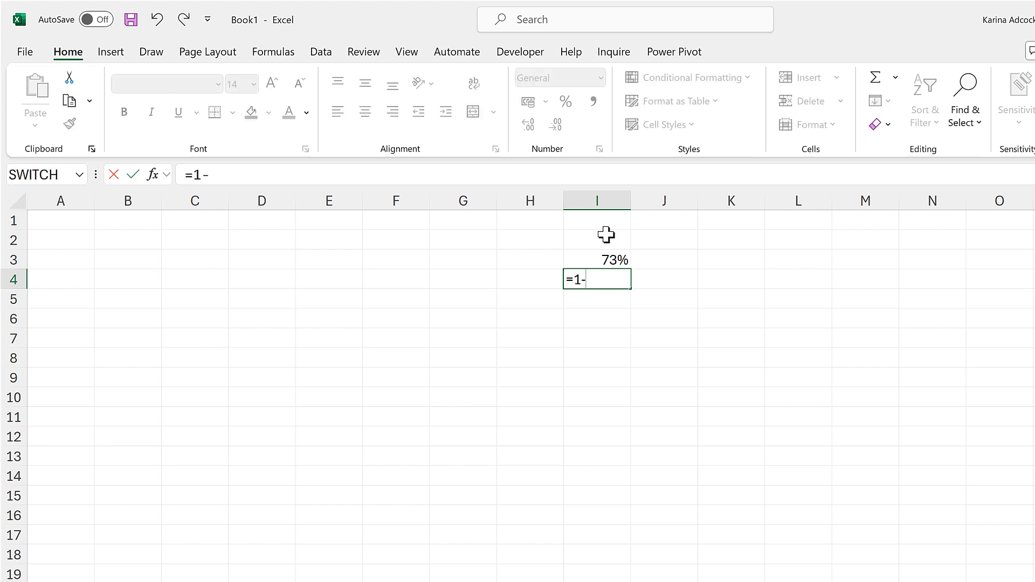
left_click(596, 259)
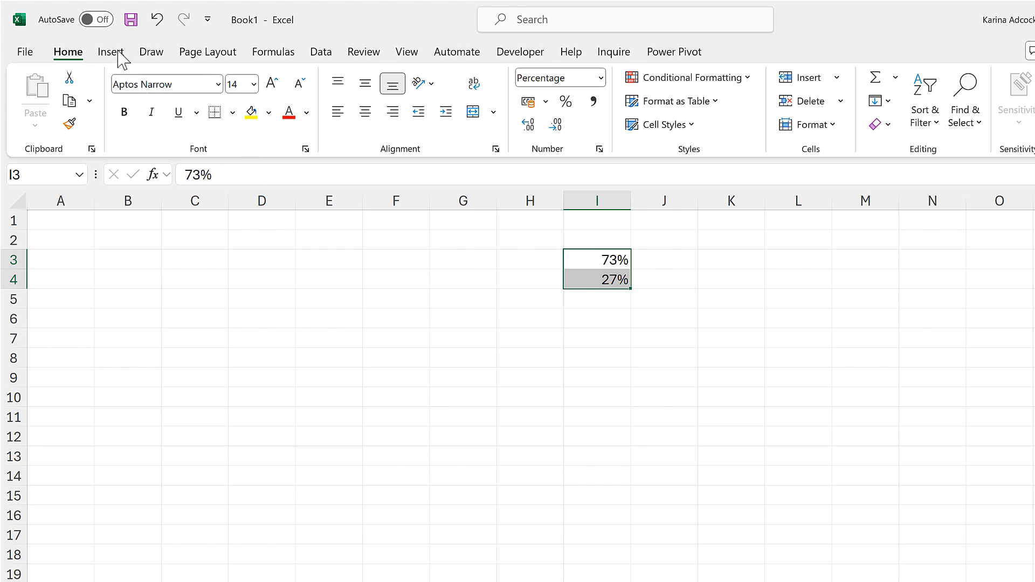
Step: Insert a doughnut chart of the 73% and 27% values
left_click(111, 52)
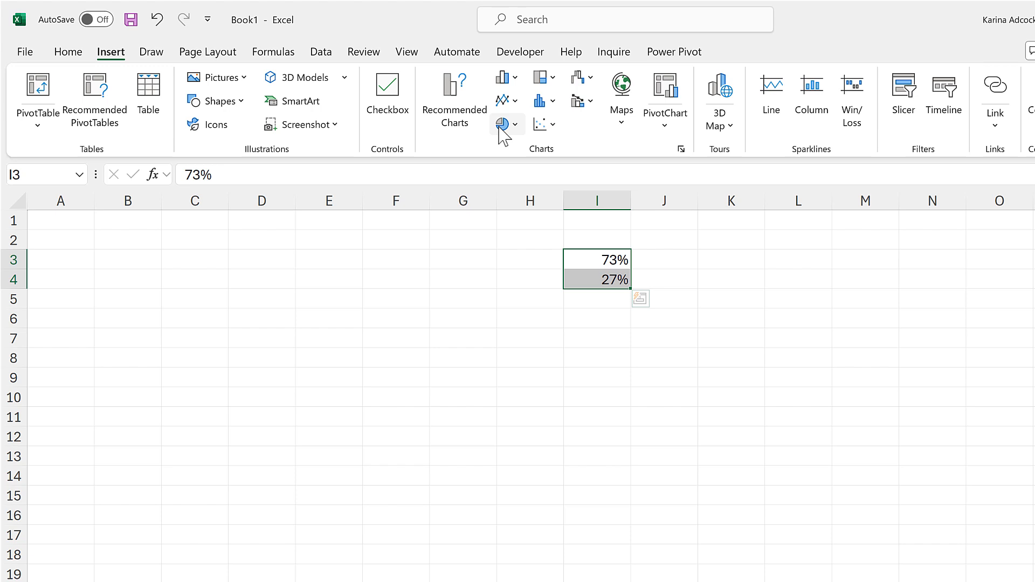
left_click(503, 124)
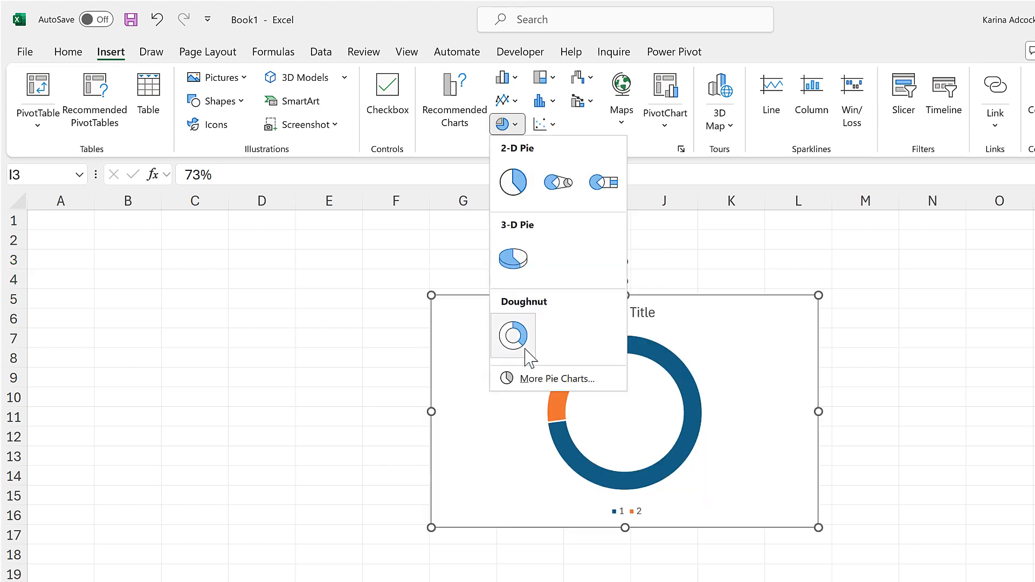
left_click(512, 336)
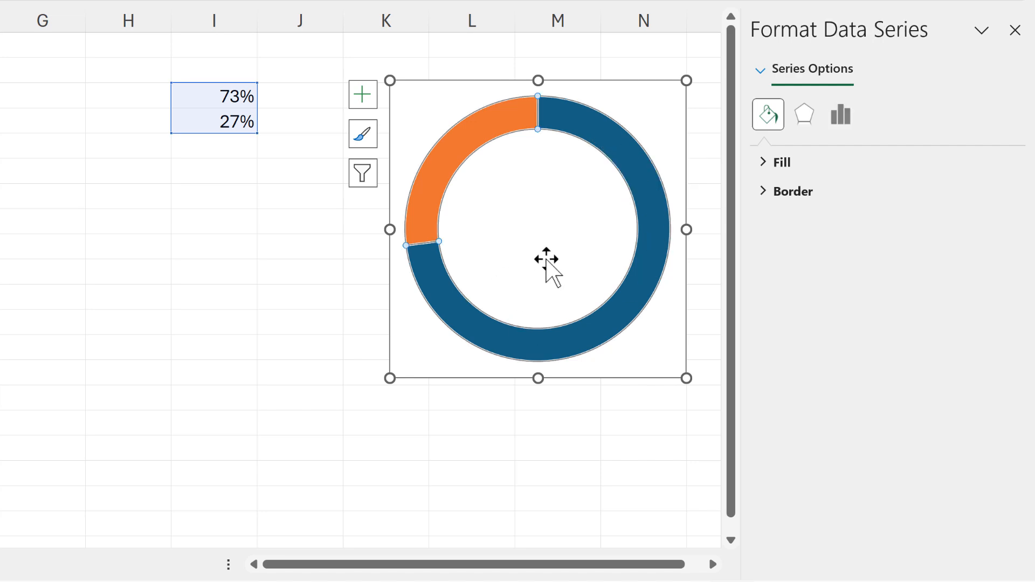
Step: Adjust the Doughnut Hole Size slider until the hole settles at 78%
left_click(841, 114)
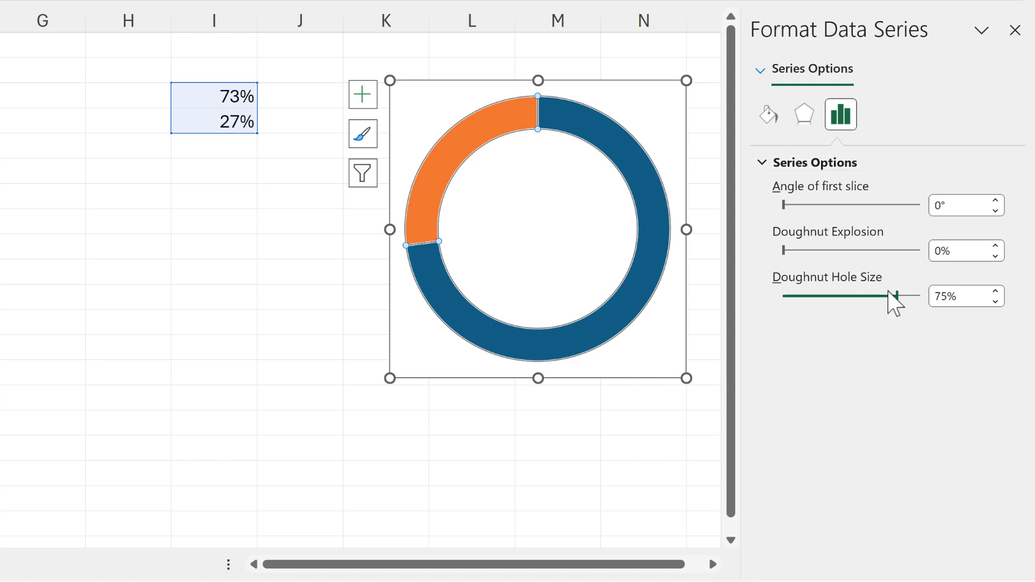
left_click_drag(900, 296, 804, 296)
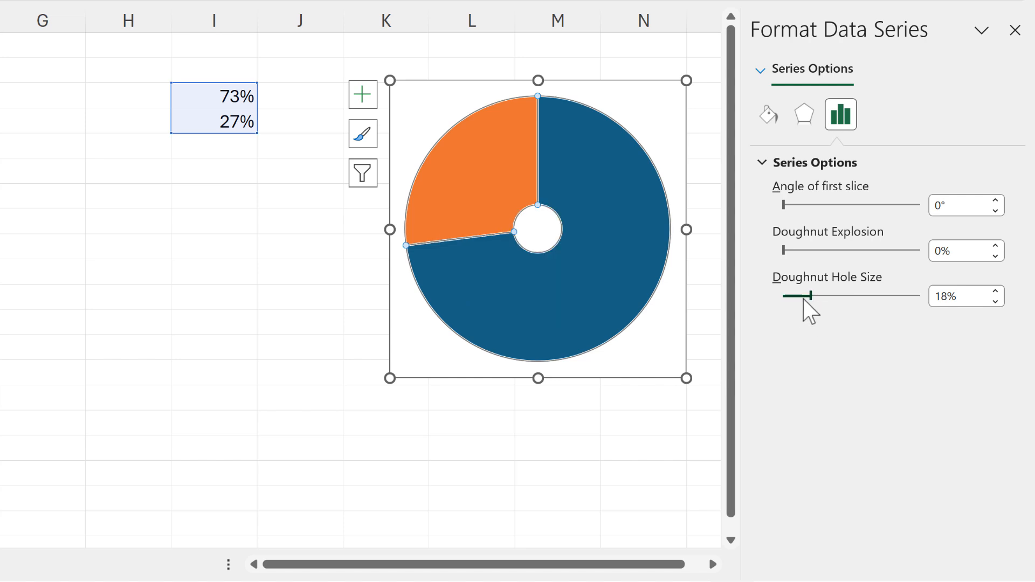
left_click_drag(796, 295, 784, 295)
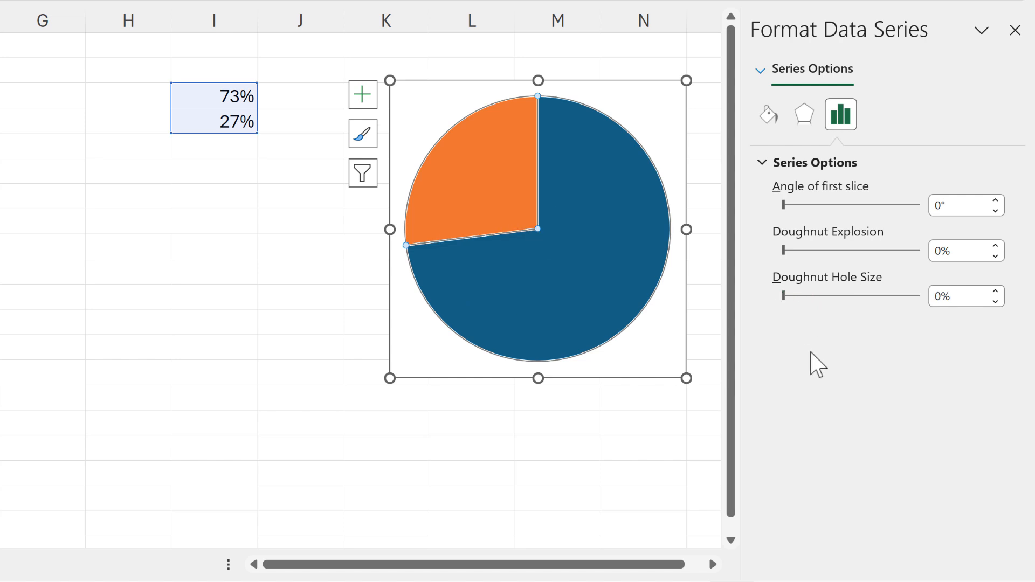
mouse_move(790, 325)
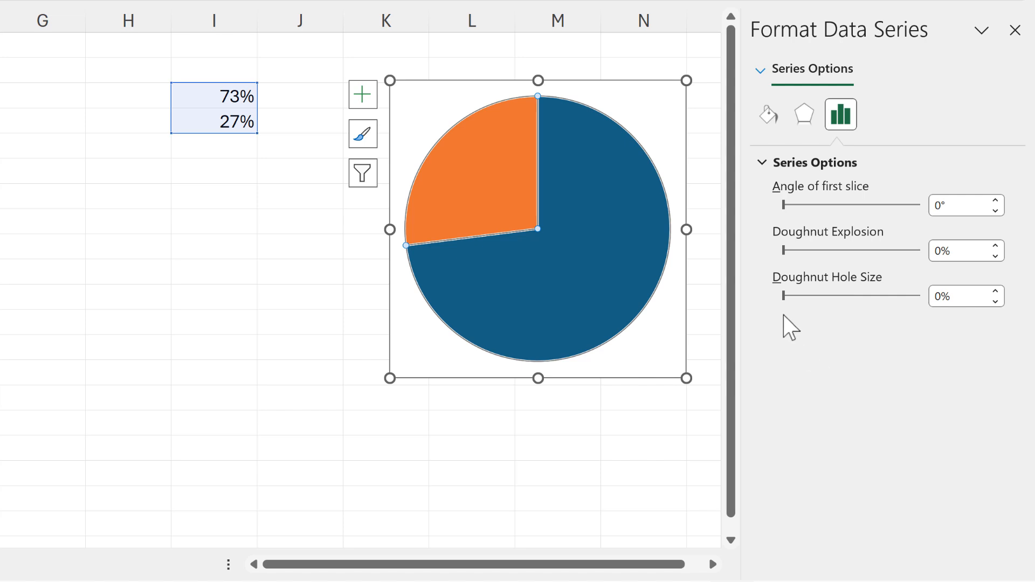
left_click_drag(786, 296, 896, 296)
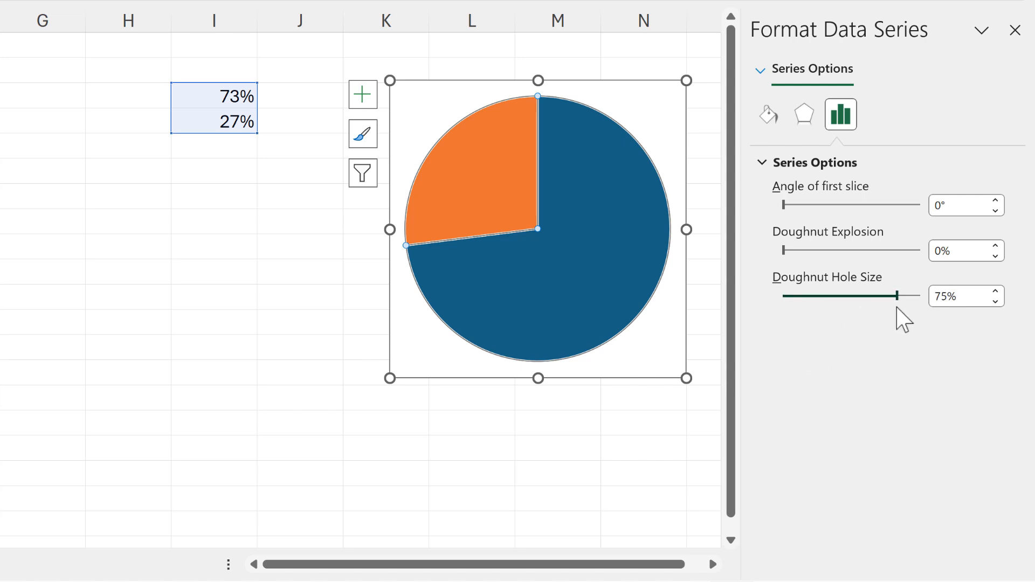
left_click_drag(897, 296, 901, 296)
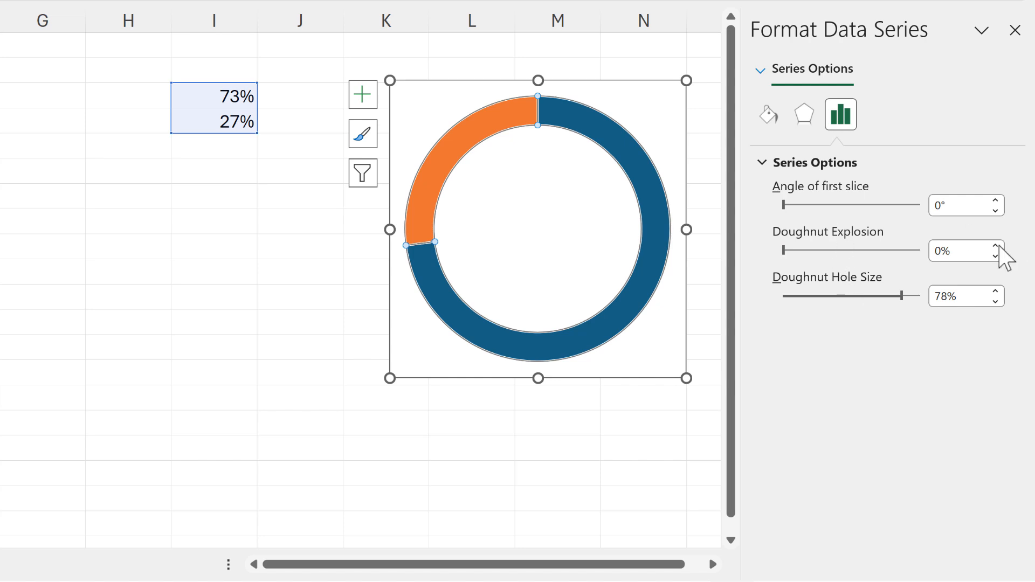
left_click(996, 246)
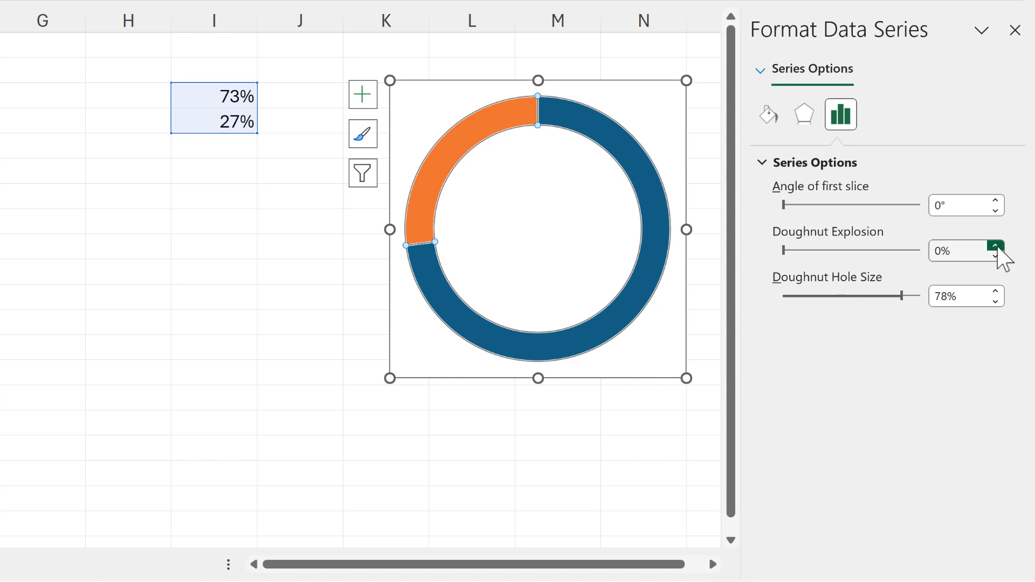
left_click(996, 246)
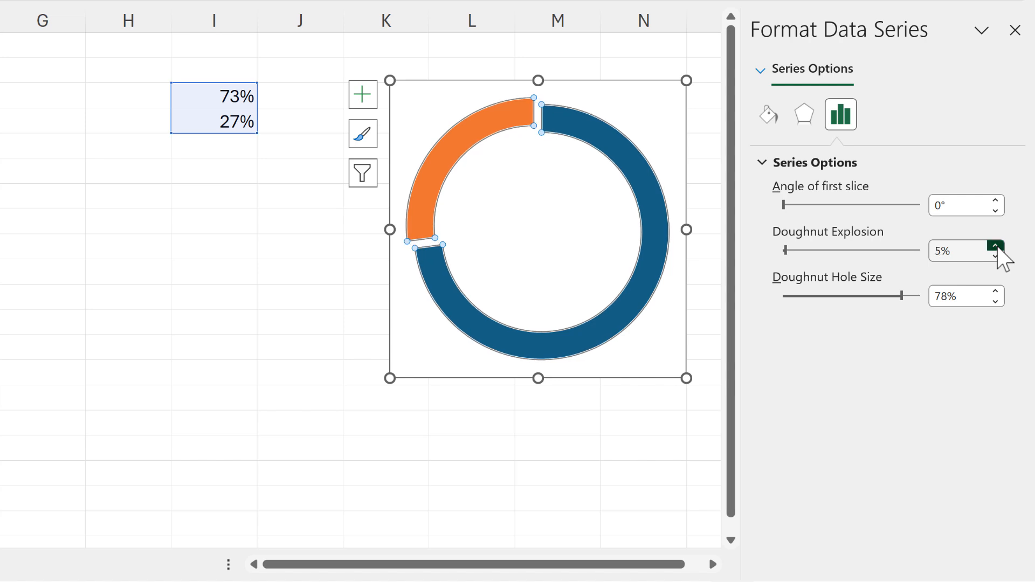
left_click(997, 256)
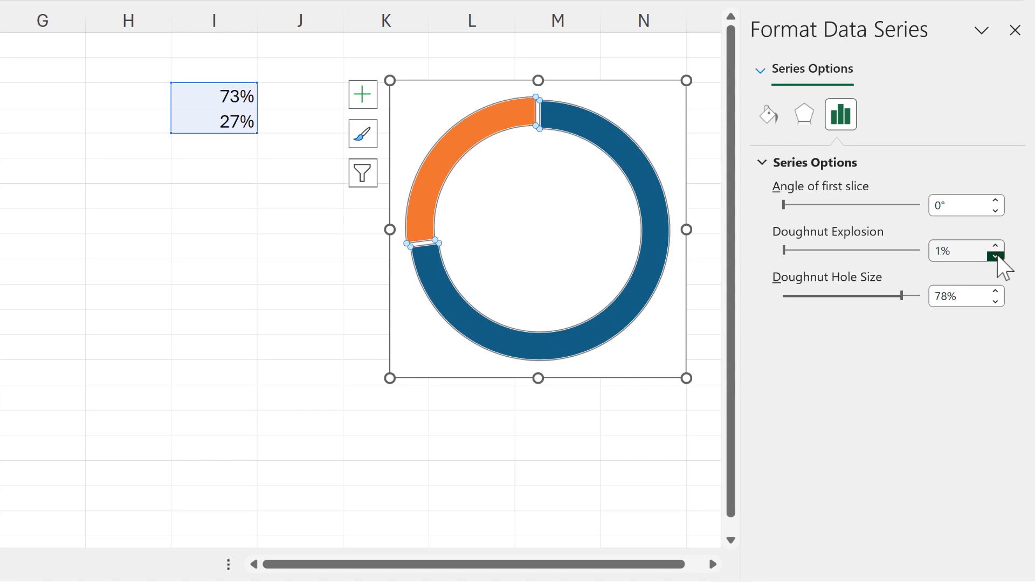
left_click(1003, 256)
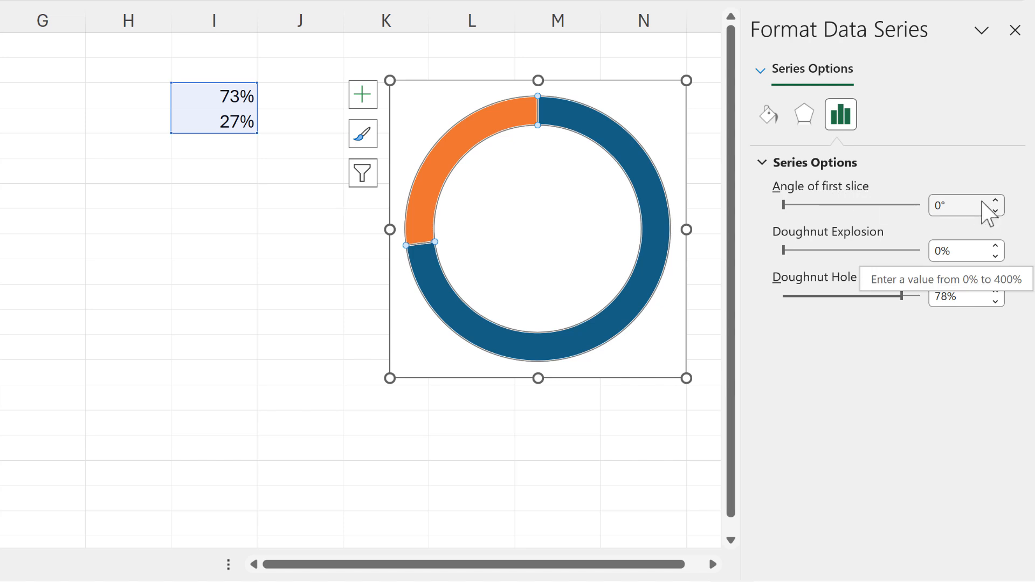
mouse_move(538, 139)
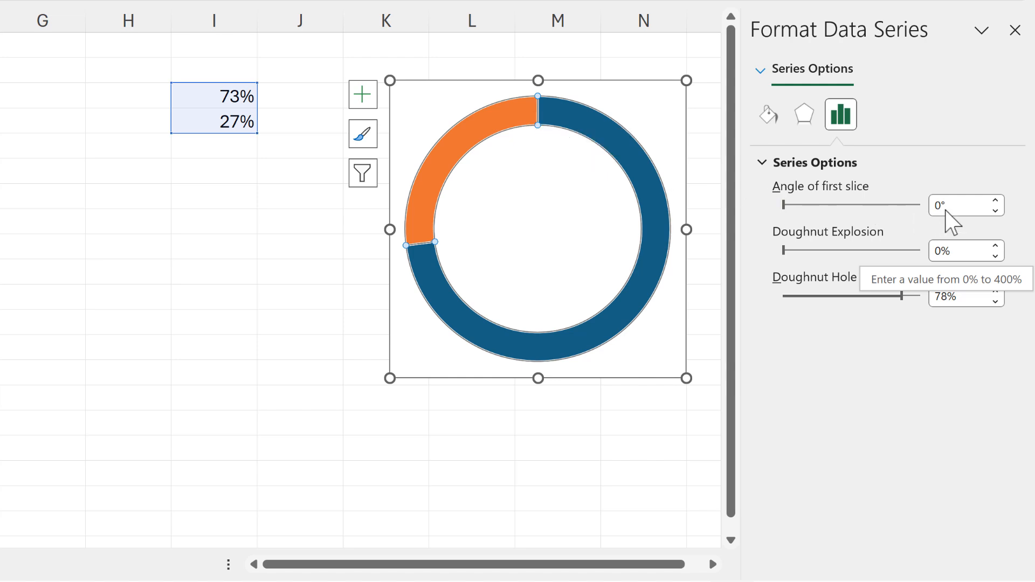
type("90")
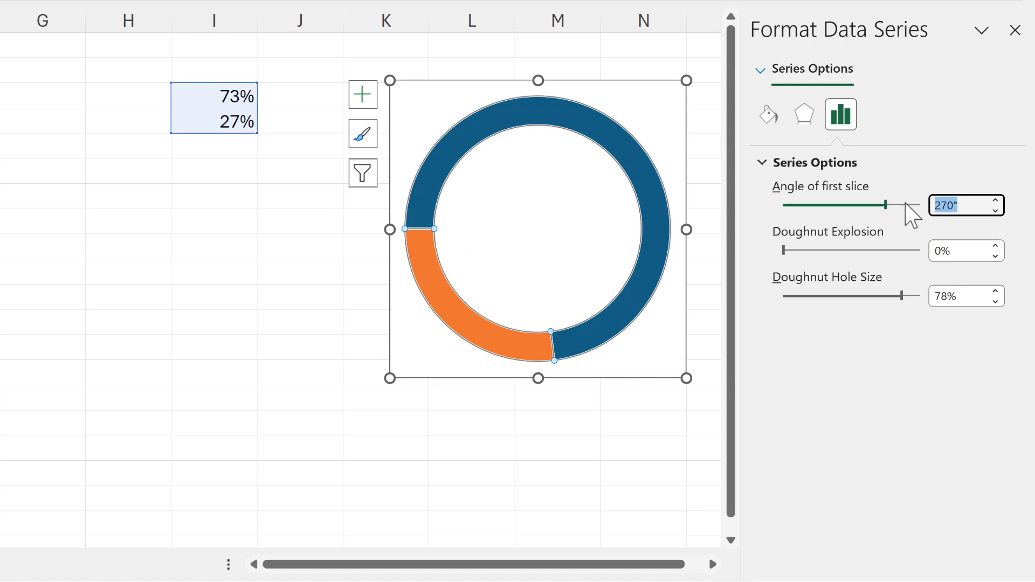
left_click_drag(888, 205, 915, 205)
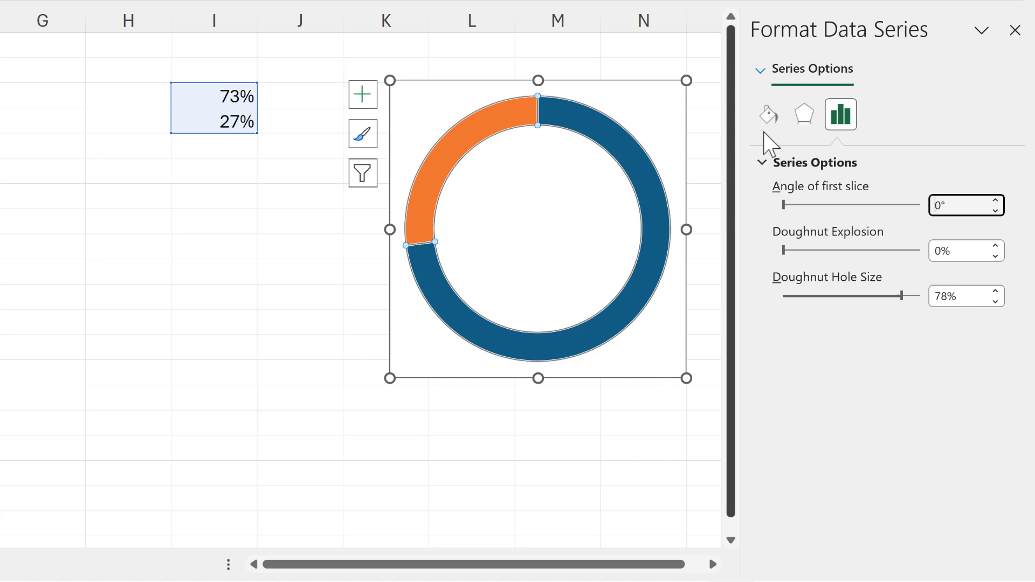
Step: Remove the border around the doughnut chart's chart area
left_click(768, 115)
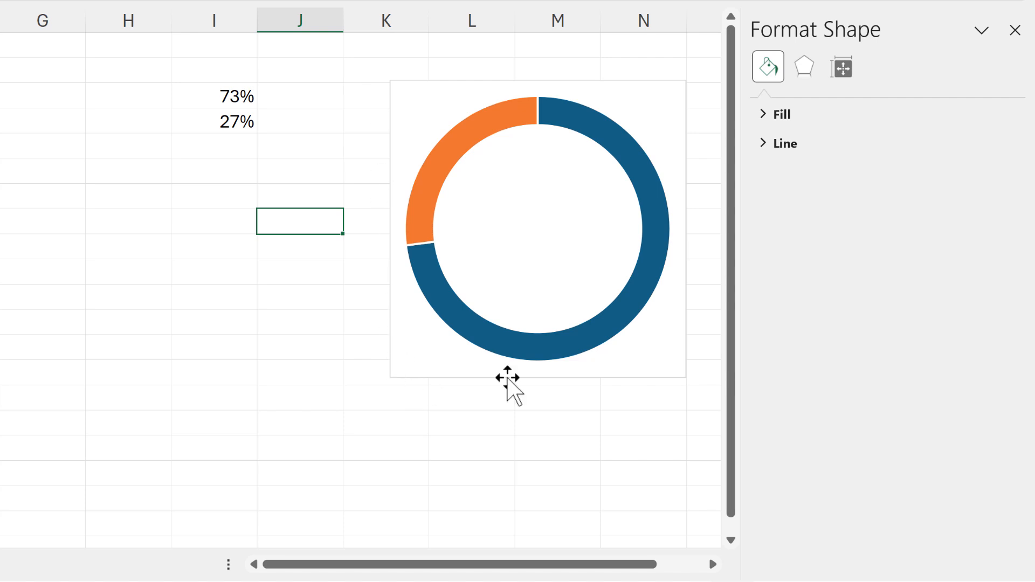
mouse_move(409, 99)
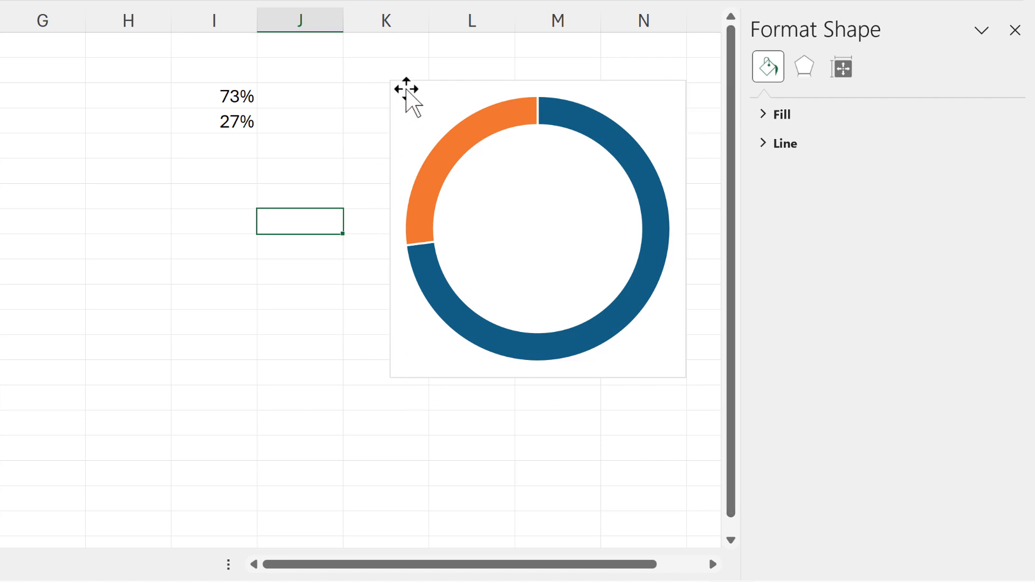
left_click(538, 227)
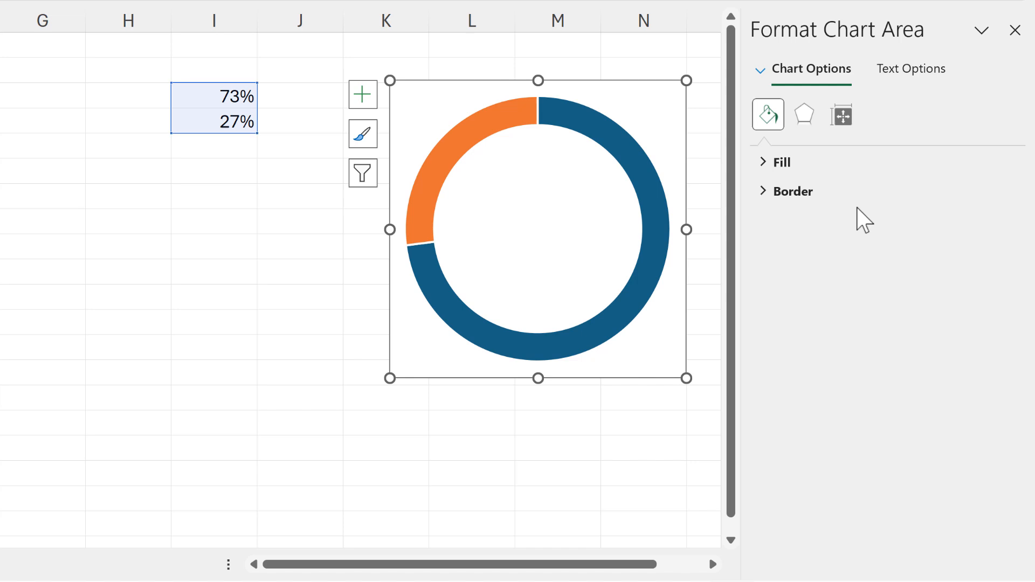
left_click(792, 191)
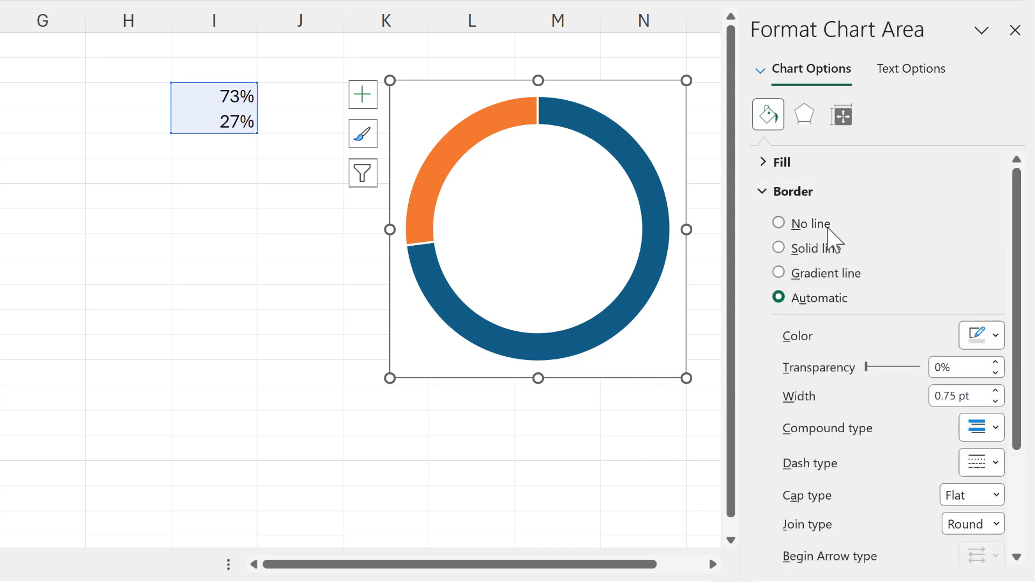
left_click(779, 223)
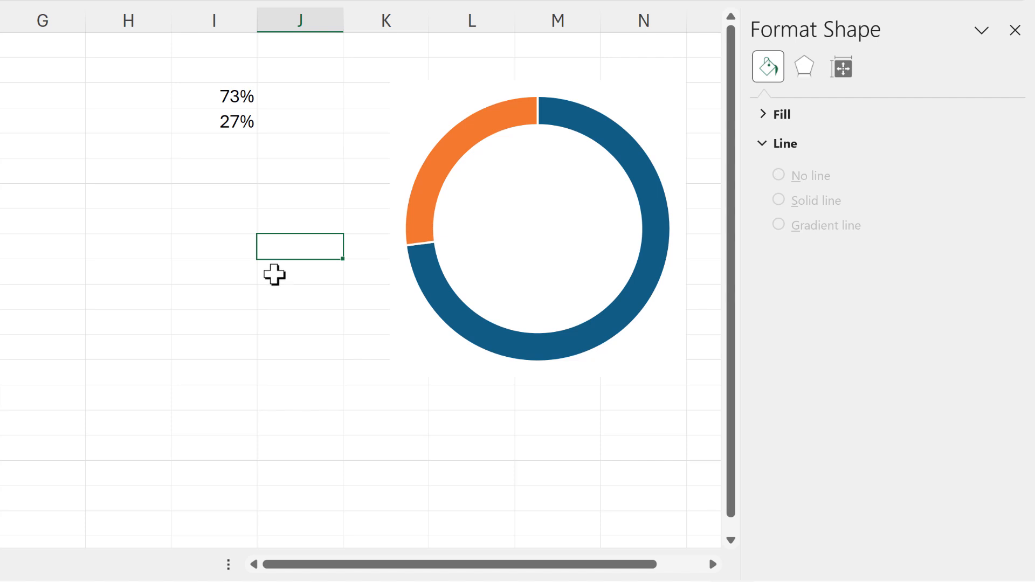
mouse_move(562, 269)
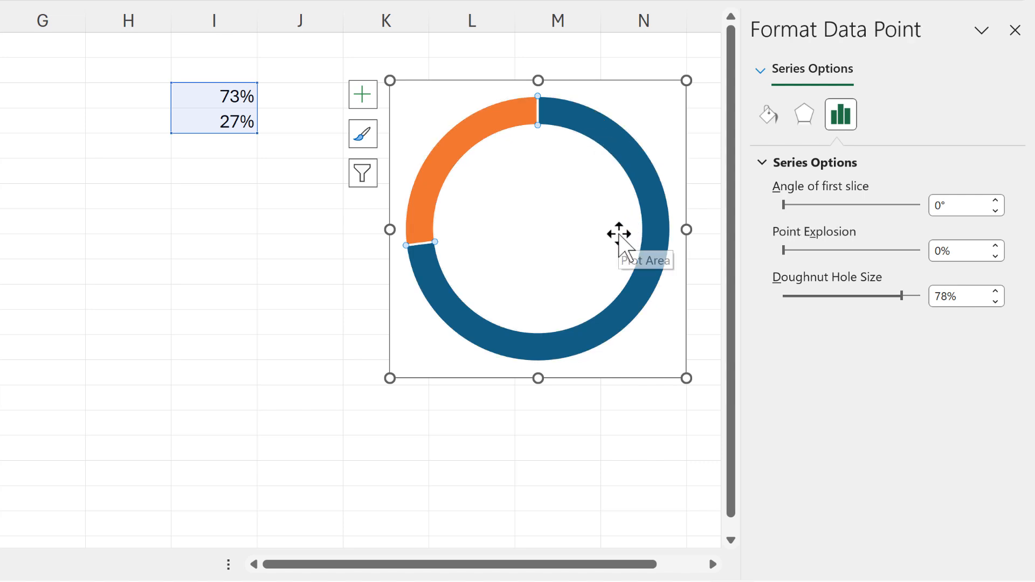
Step: Fill the 73% slice with a solid dark purple colour
left_click(768, 114)
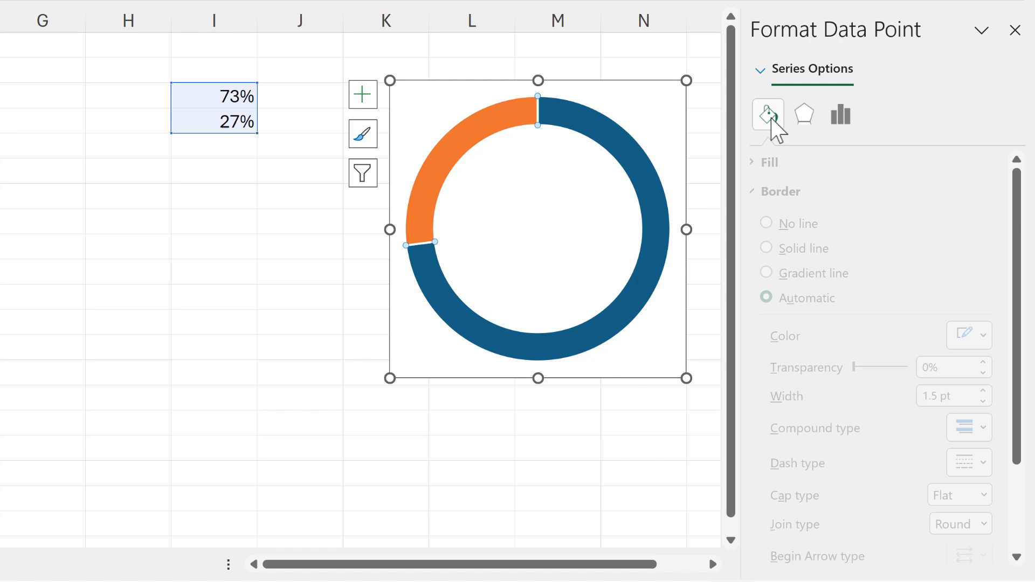
left_click(768, 114)
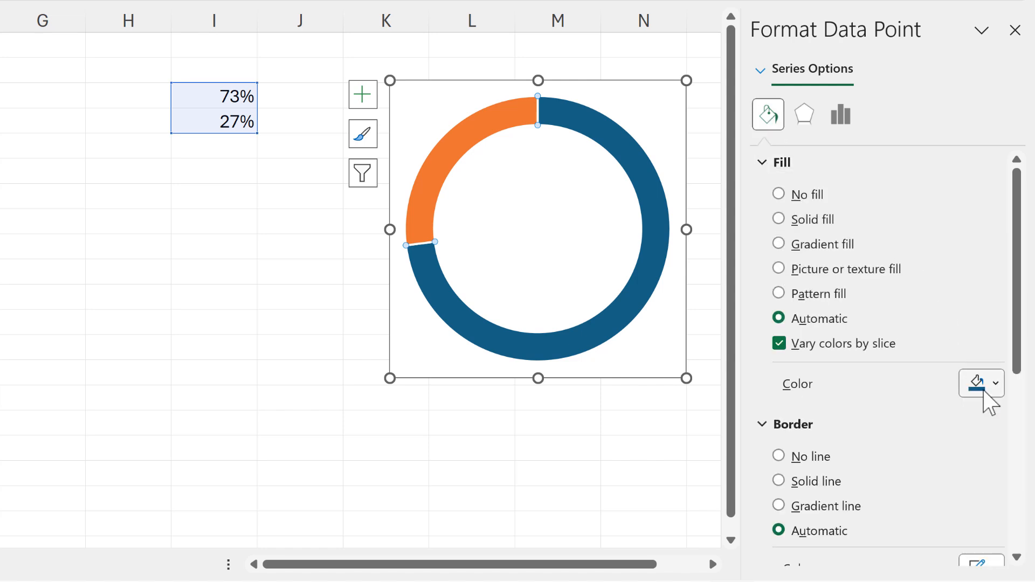
left_click(779, 218)
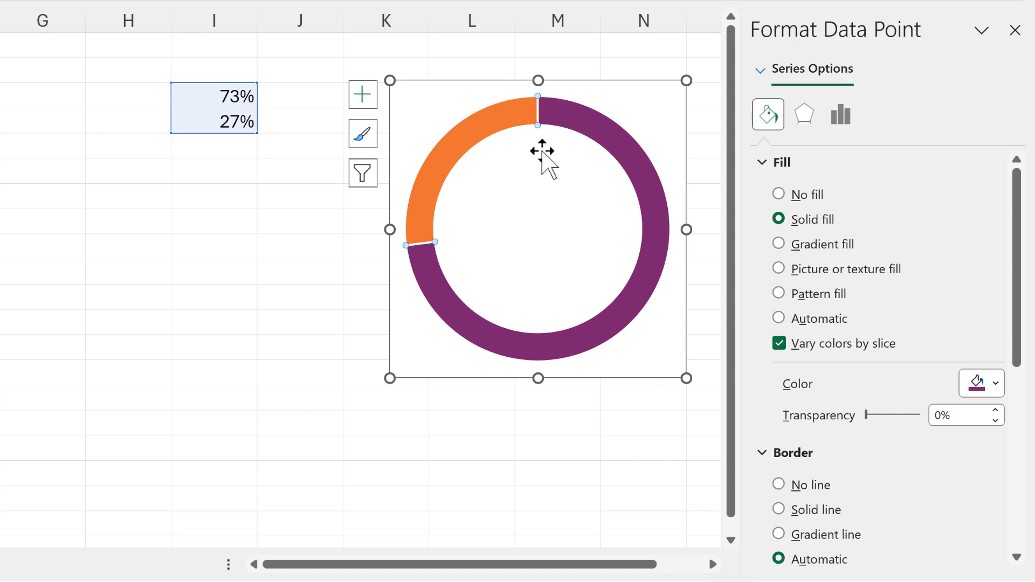
mouse_move(543, 311)
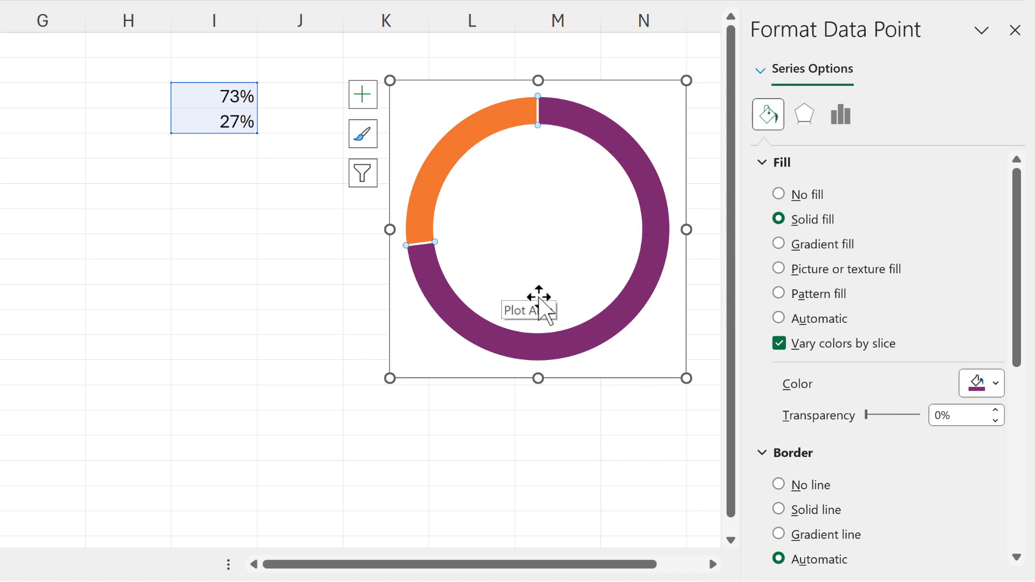
mouse_move(473, 168)
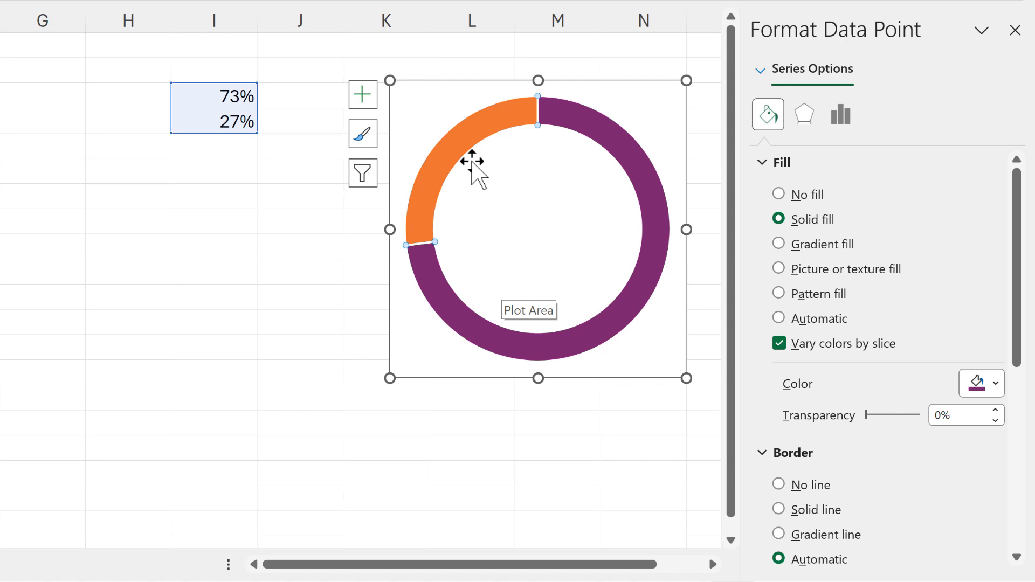
Step: Replace the 27% slice's solid orange with a dotted pattern fill, after trying pale grey and no fill
left_click(780, 318)
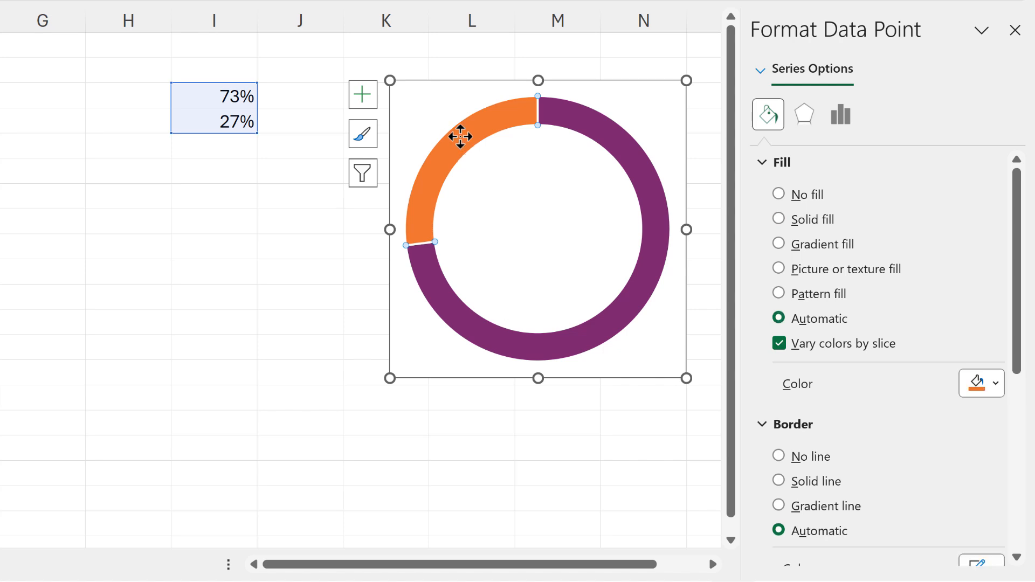
mouse_move(575, 177)
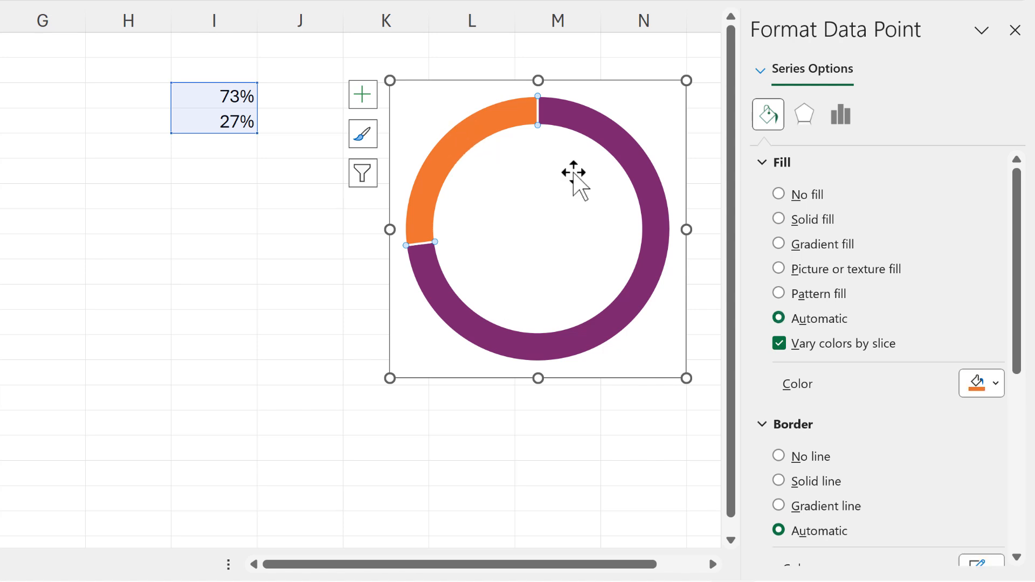
left_click(993, 383)
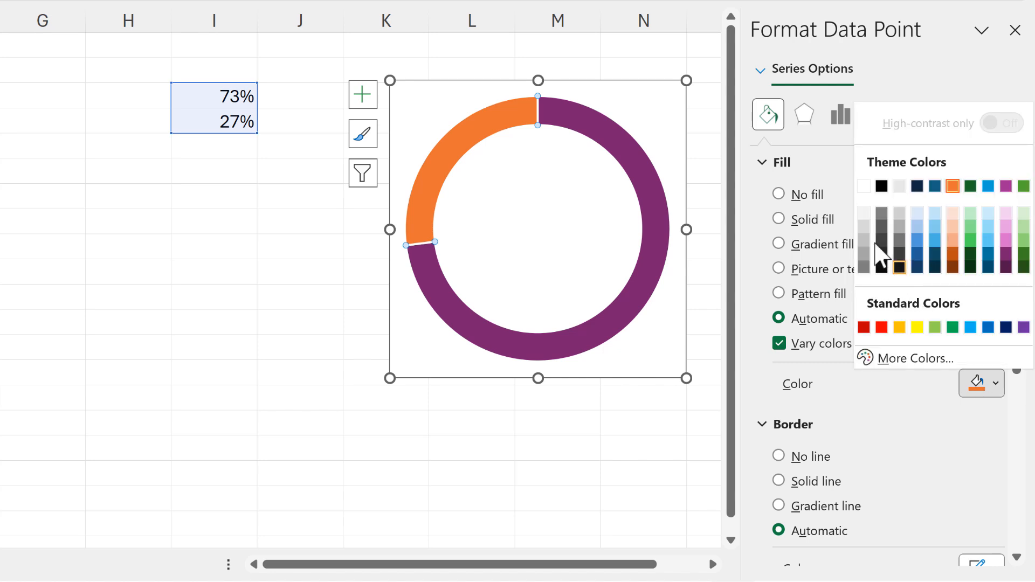
left_click(882, 213)
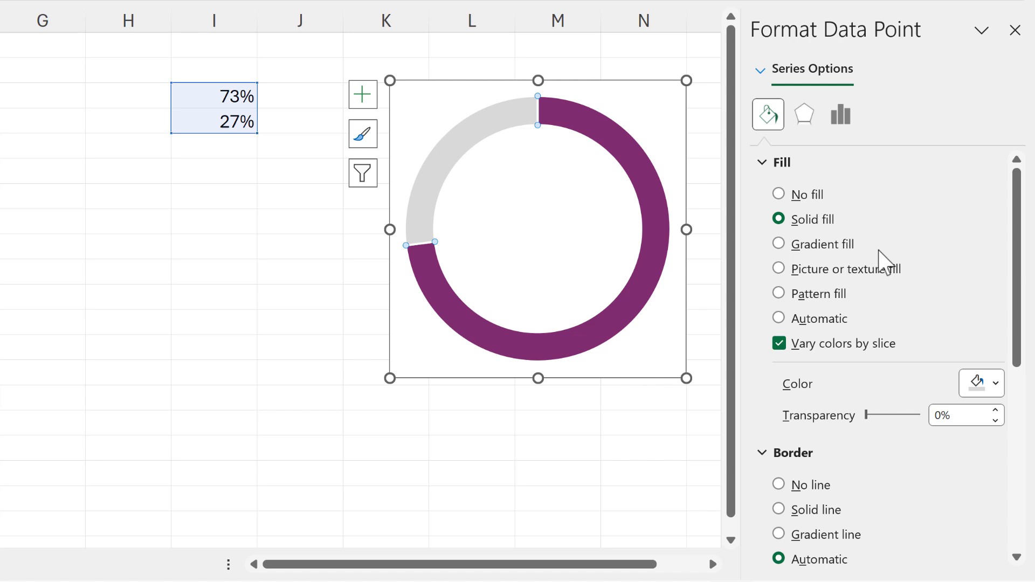
mouse_move(792, 204)
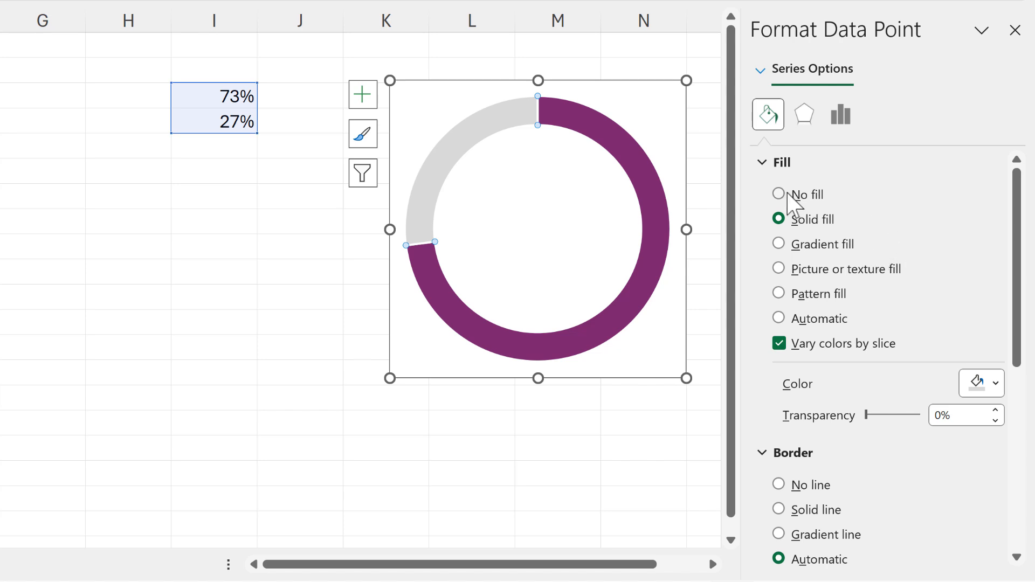
left_click(779, 193)
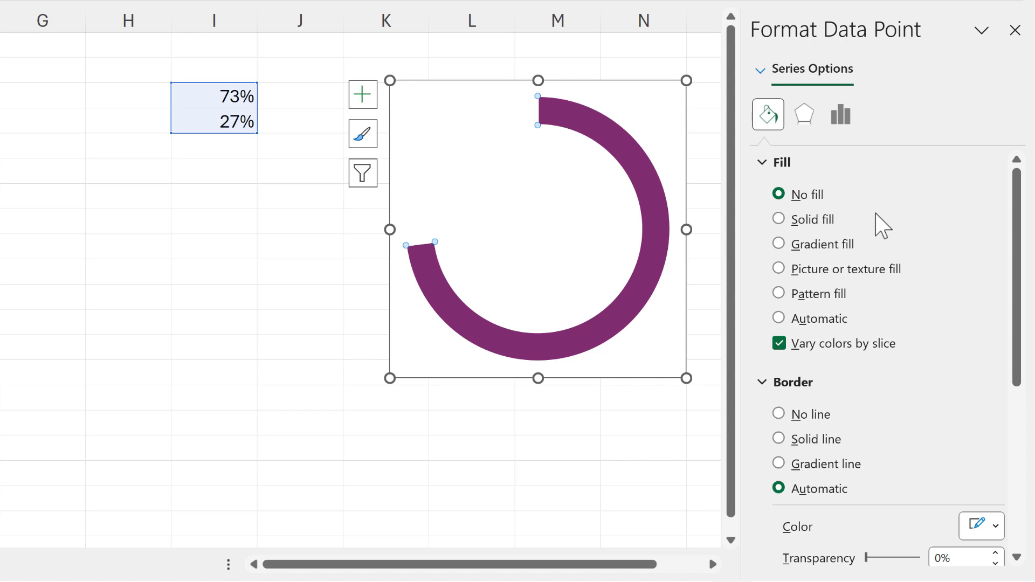
left_click(779, 294)
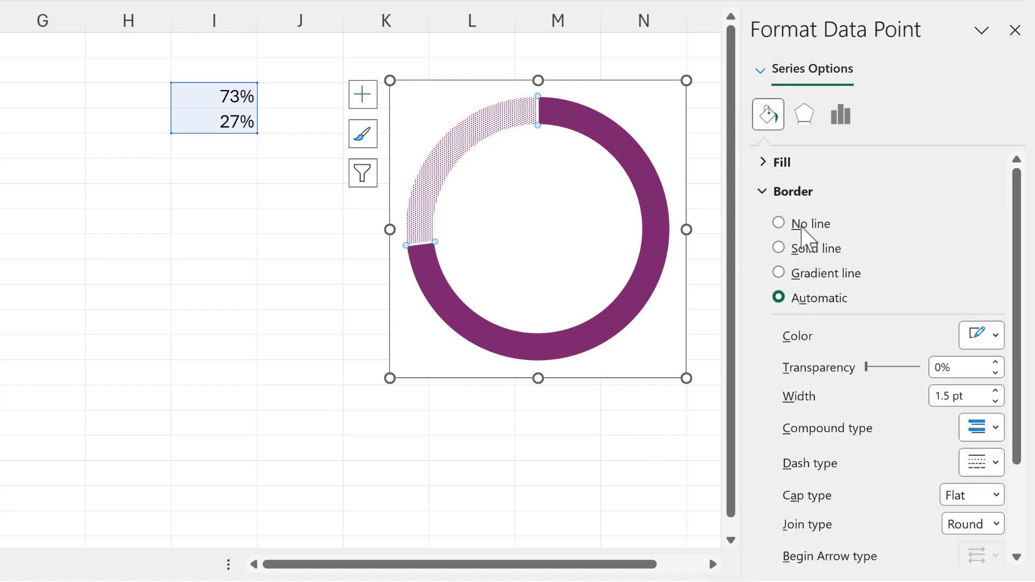
left_click(215, 247)
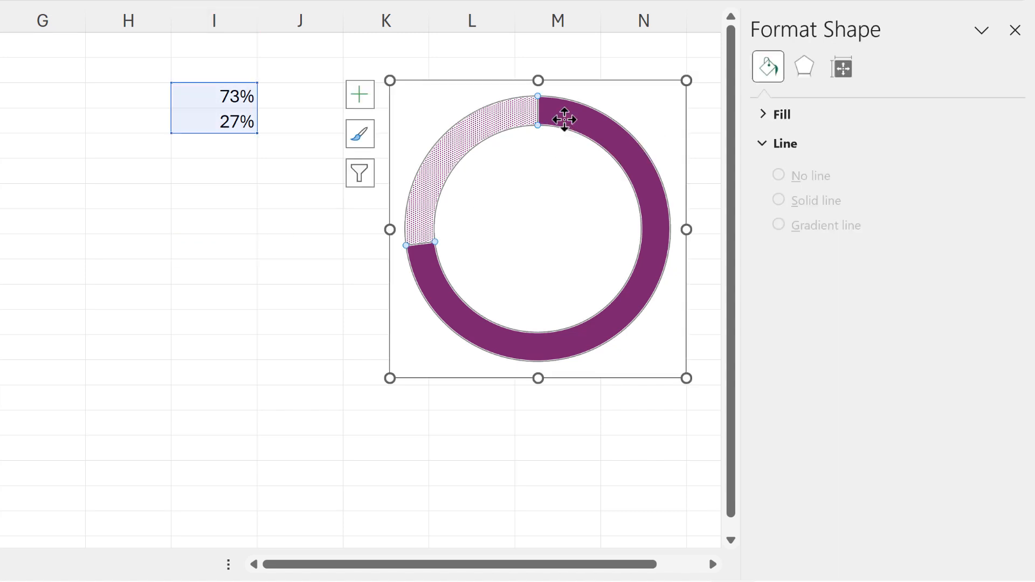
Step: Outline the whole doughnut series in black and reduce the outline width
left_click(841, 114)
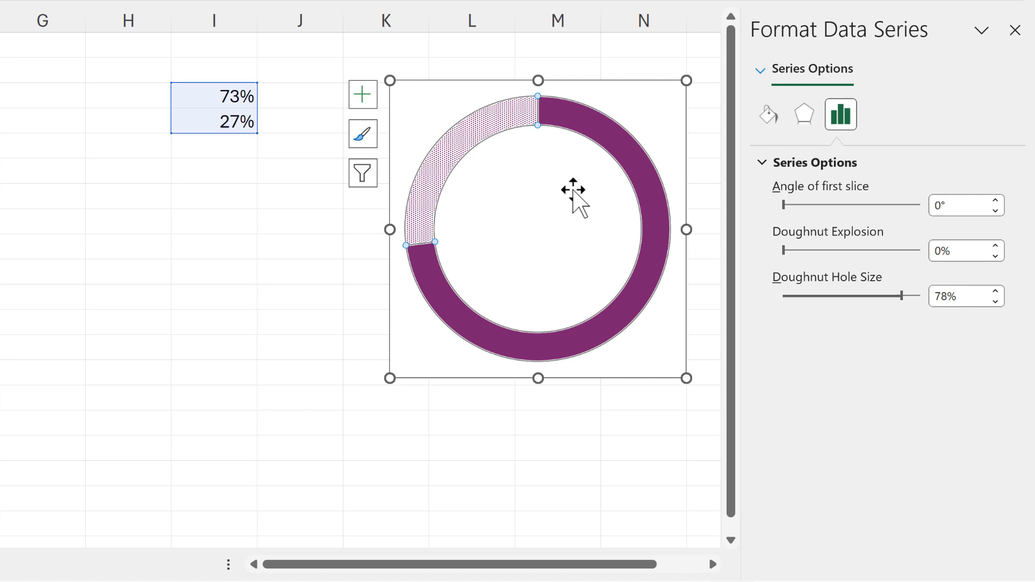
left_click(768, 114)
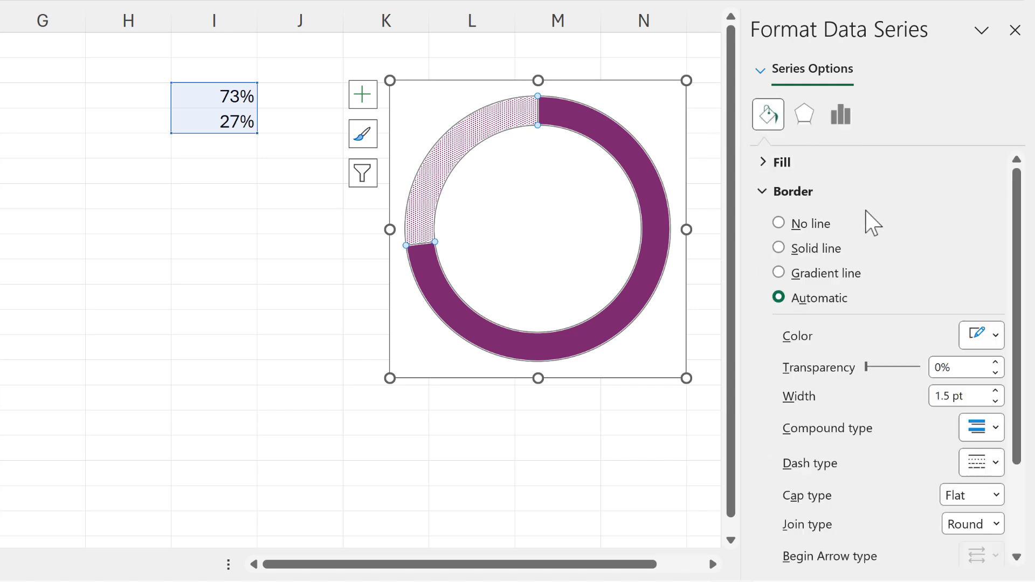
left_click(994, 335)
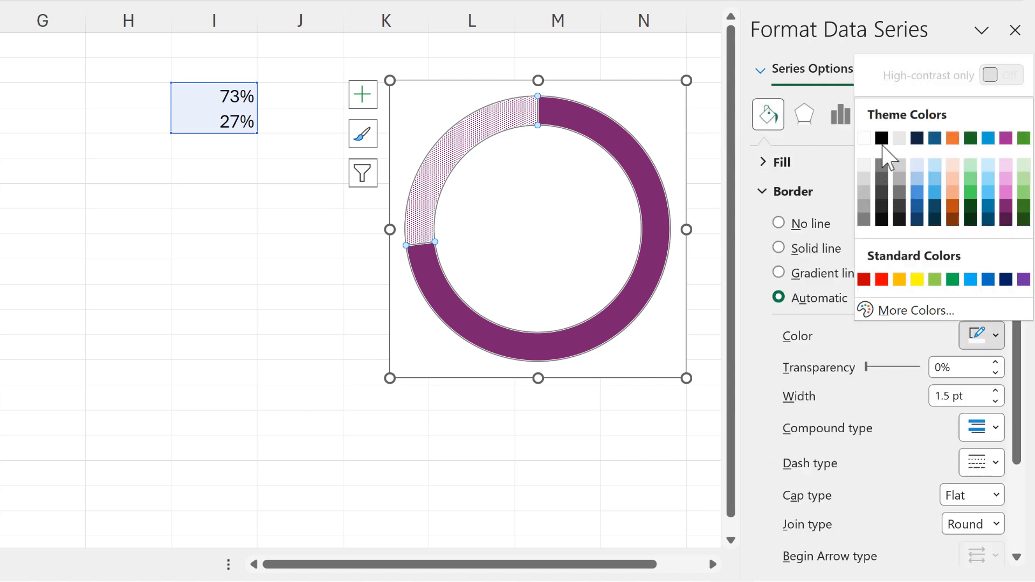
left_click(882, 138)
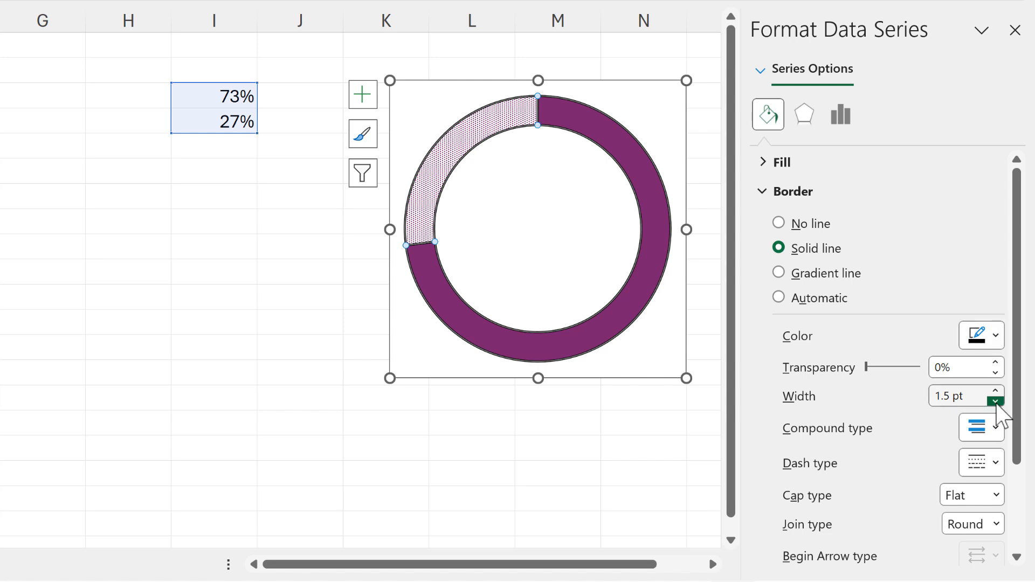
left_click(997, 400)
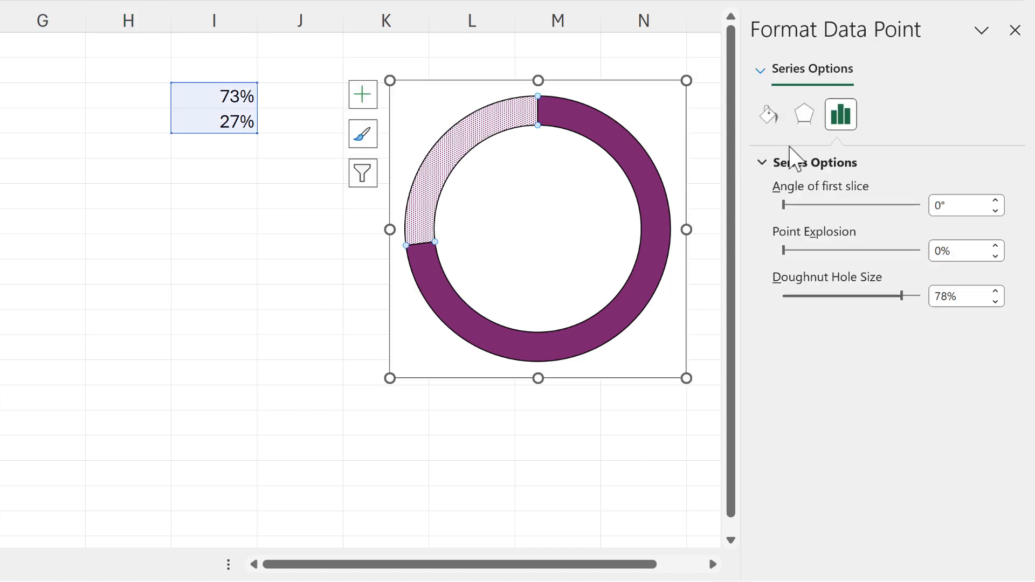
Step: Remove the 27% slice's outline, undo it, then restore its dotted pattern fill
left_click(768, 114)
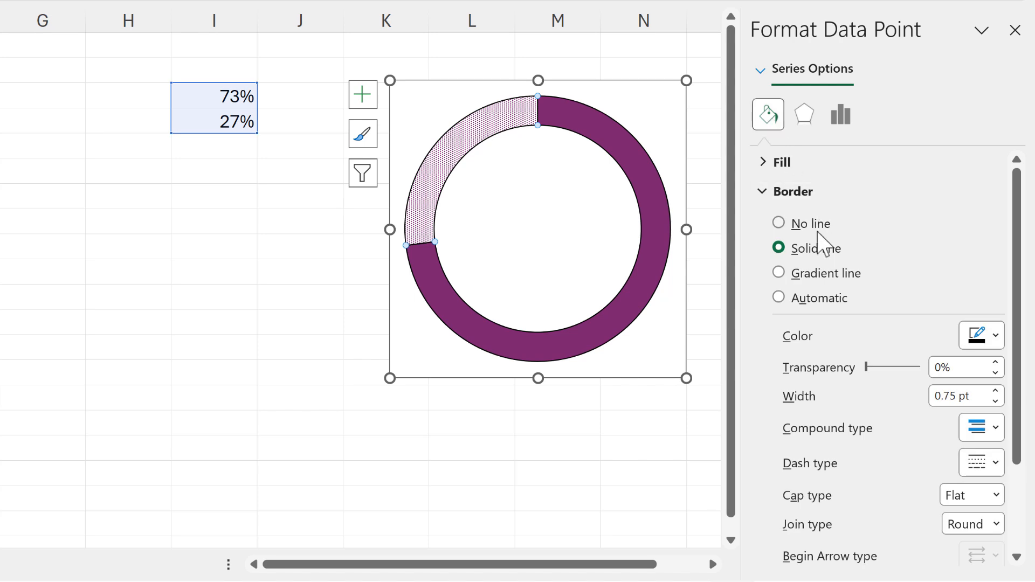
left_click(779, 223)
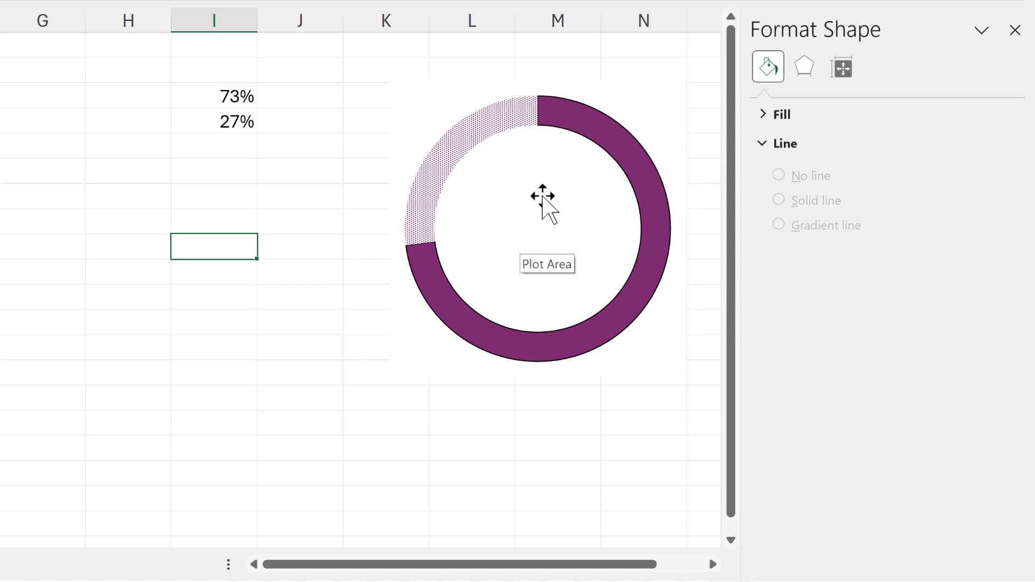
key("ctrl+z")
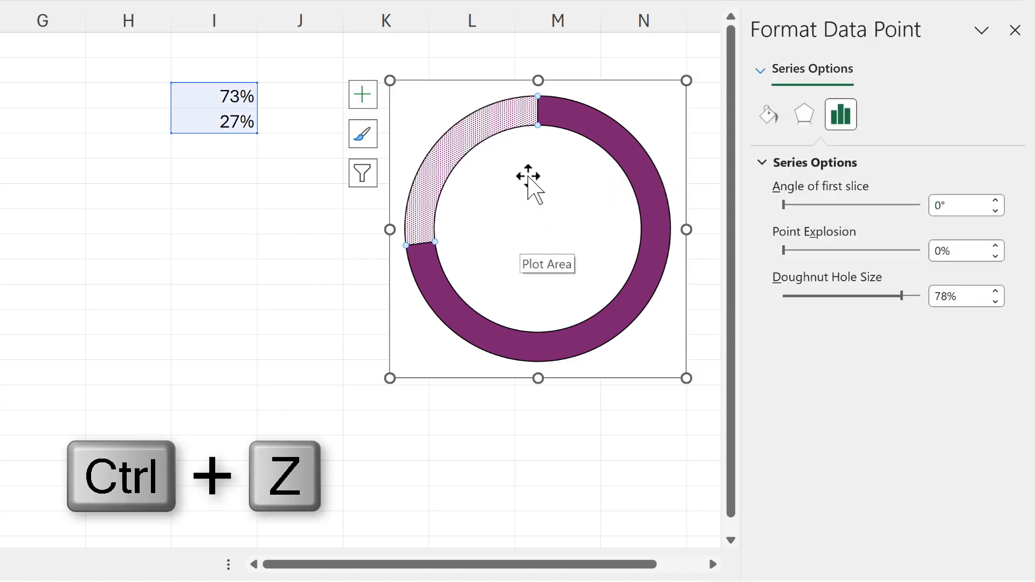
left_click(767, 115)
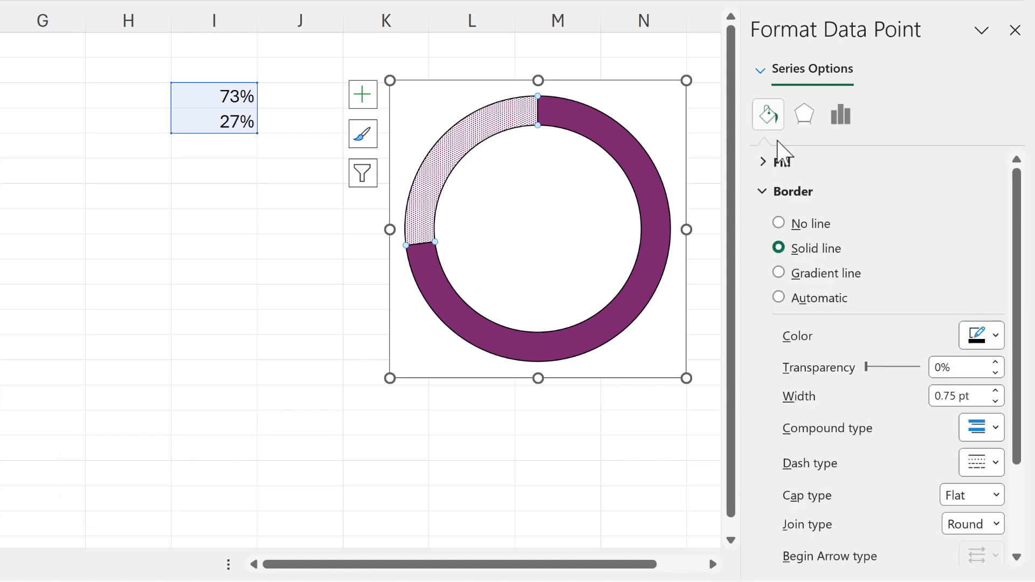
left_click(778, 195)
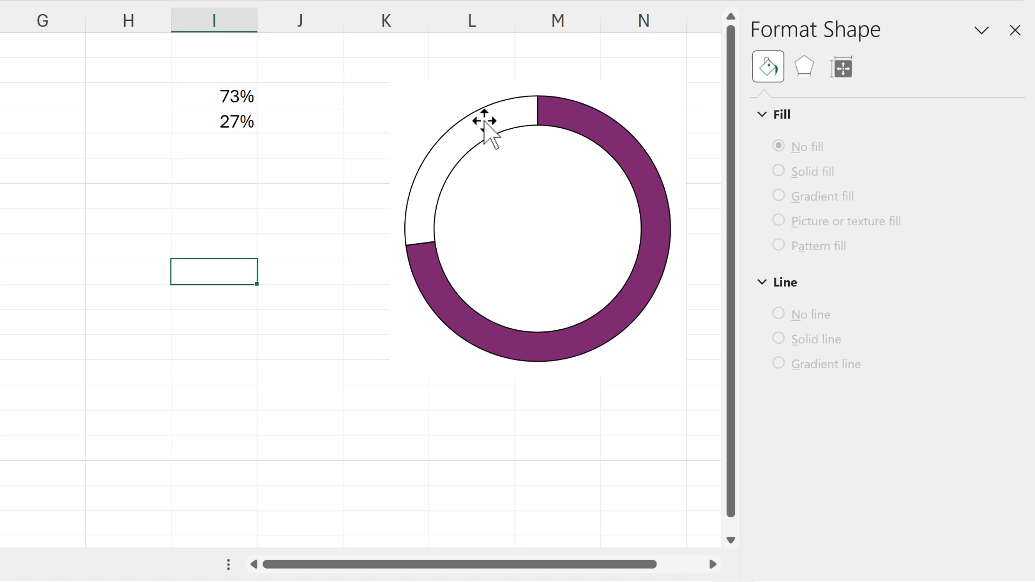
mouse_move(489, 194)
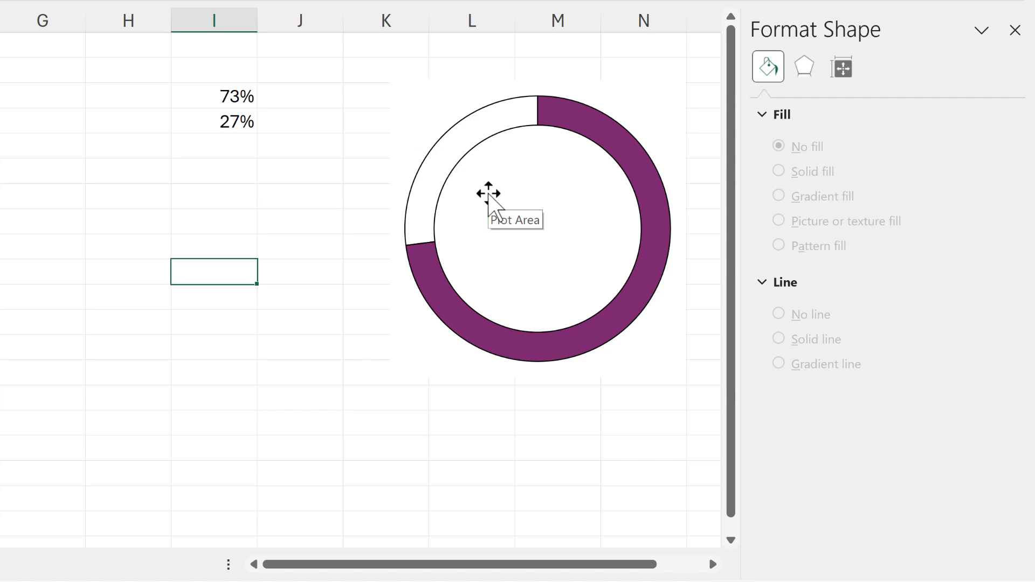
mouse_move(368, 252)
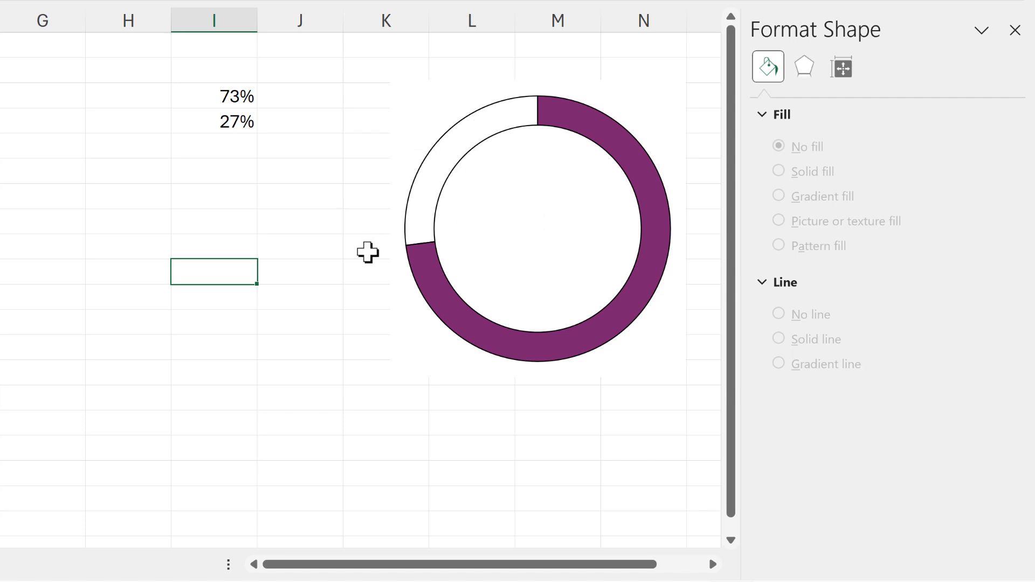
key("ctrl+z")
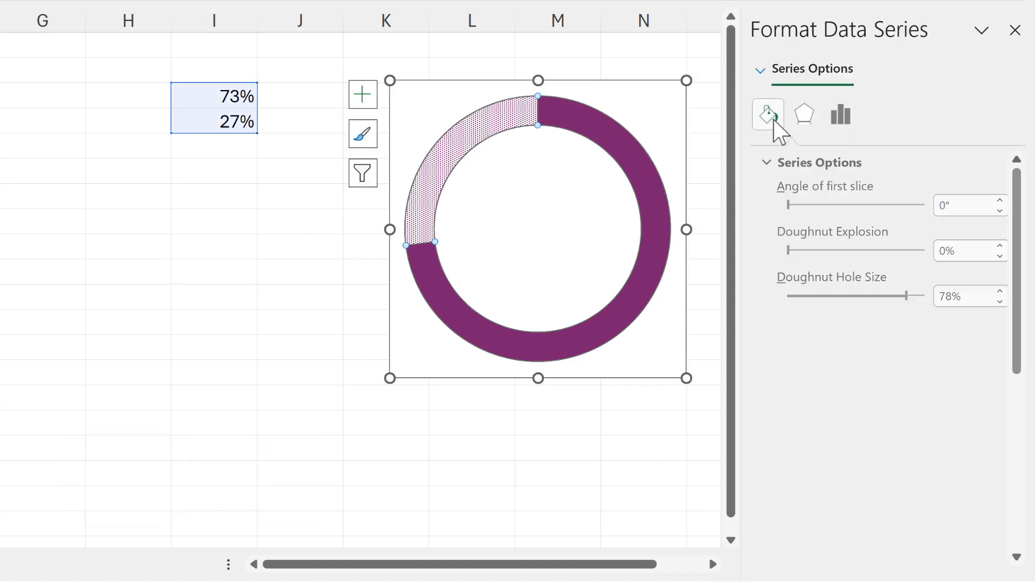
Step: Give the 73% slice a solid purple outline about 5.25 pt wide
left_click(767, 115)
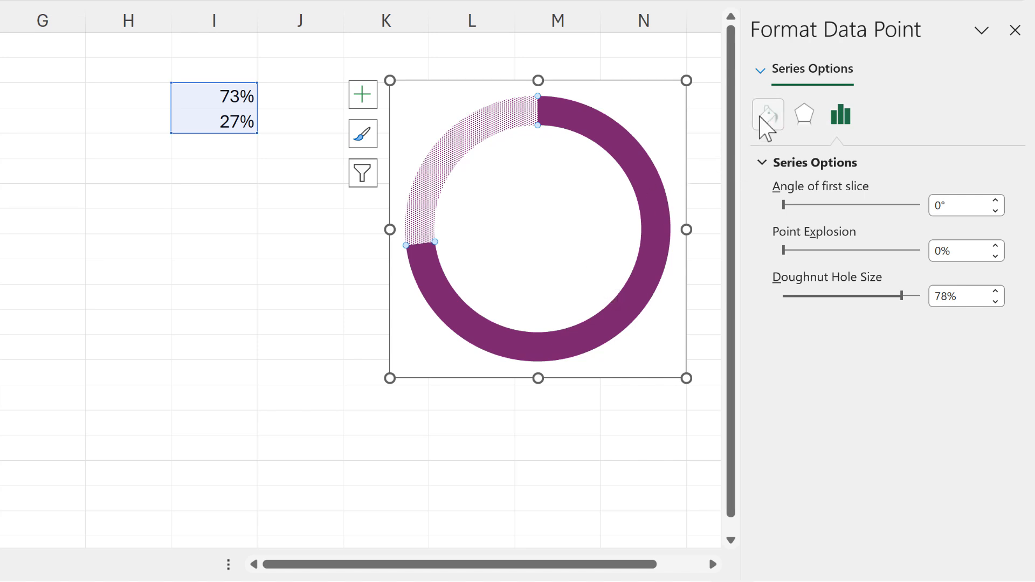
left_click(766, 114)
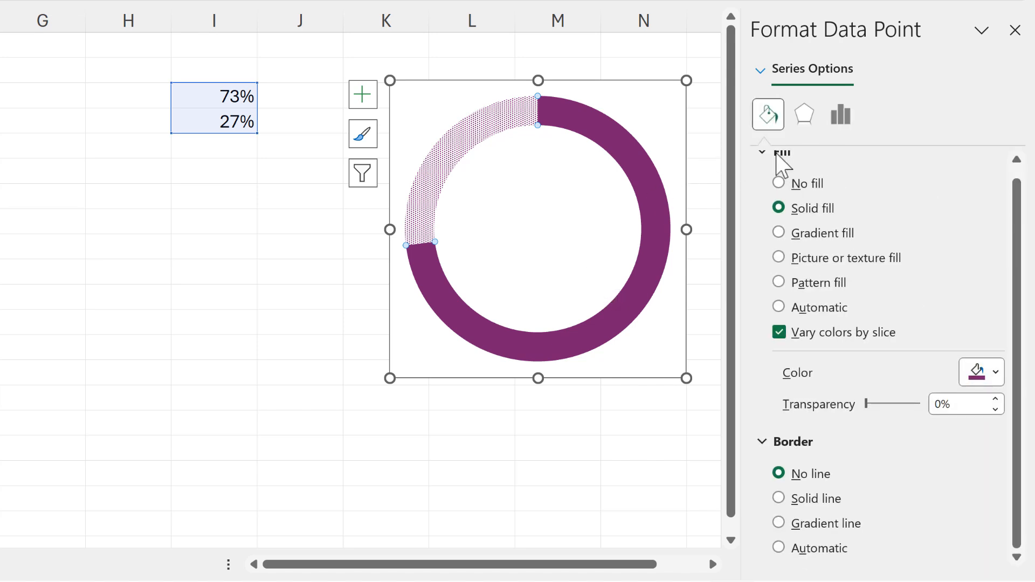
left_click(780, 162)
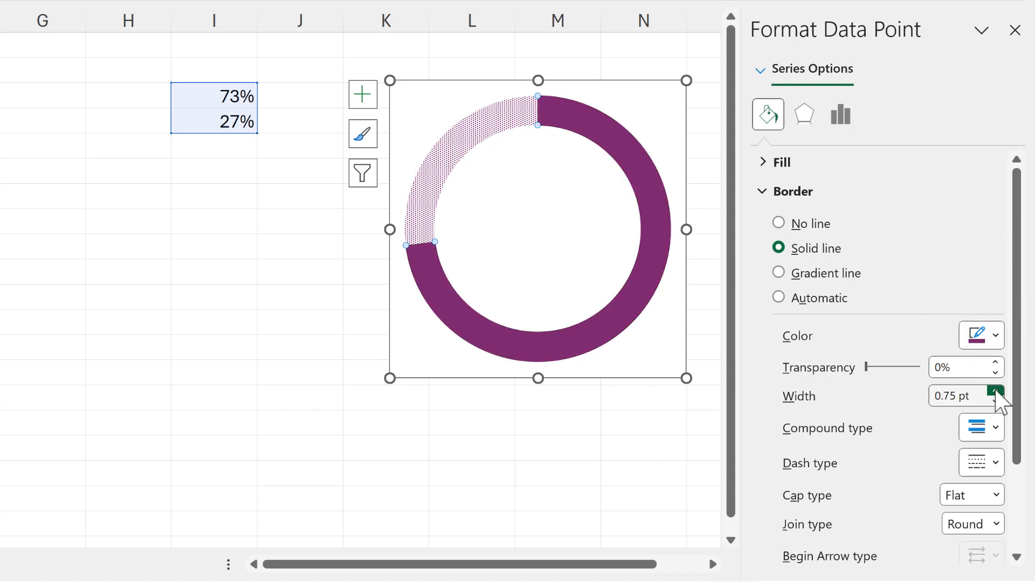
left_click(997, 391)
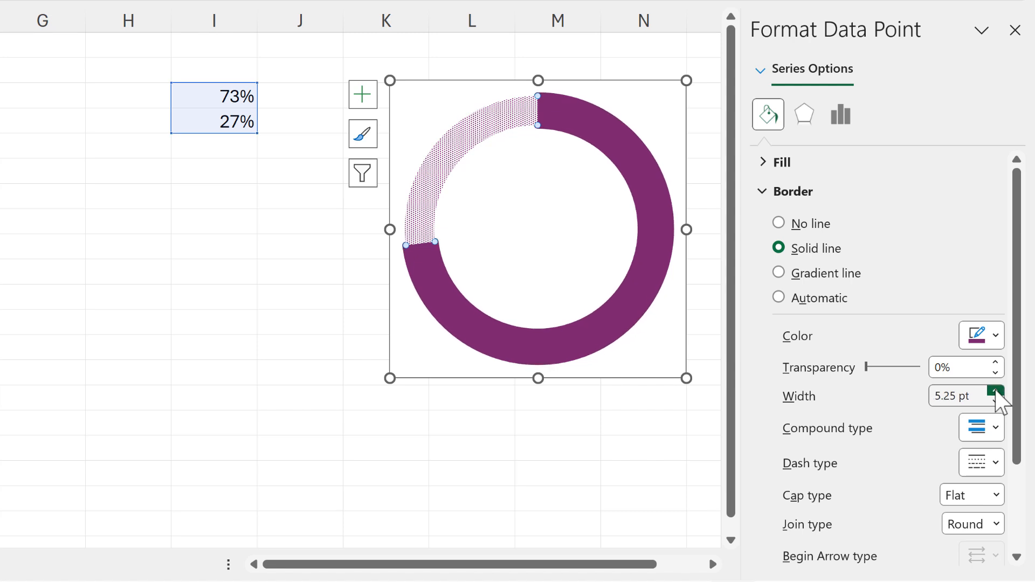
left_click(996, 391)
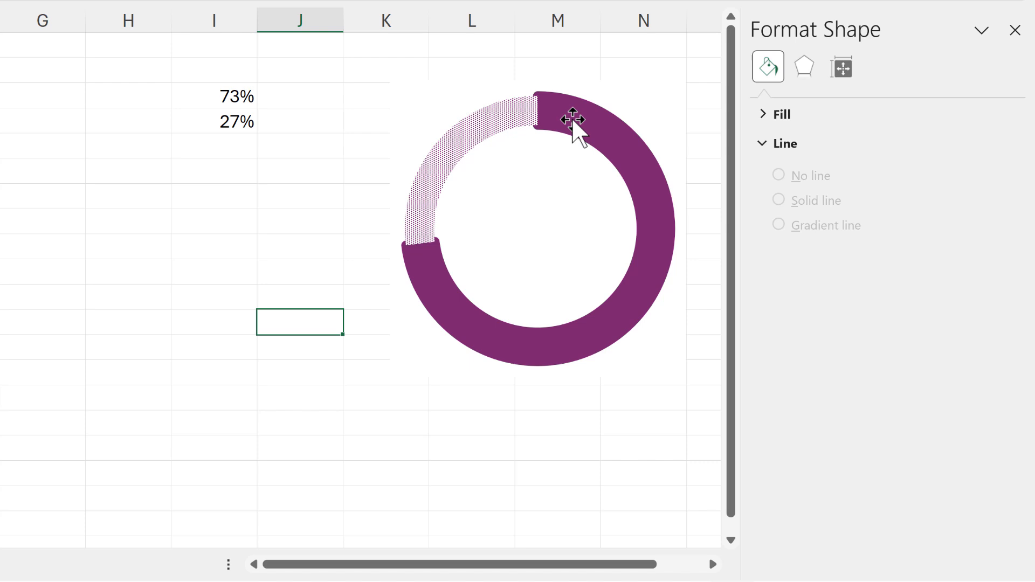
mouse_move(617, 218)
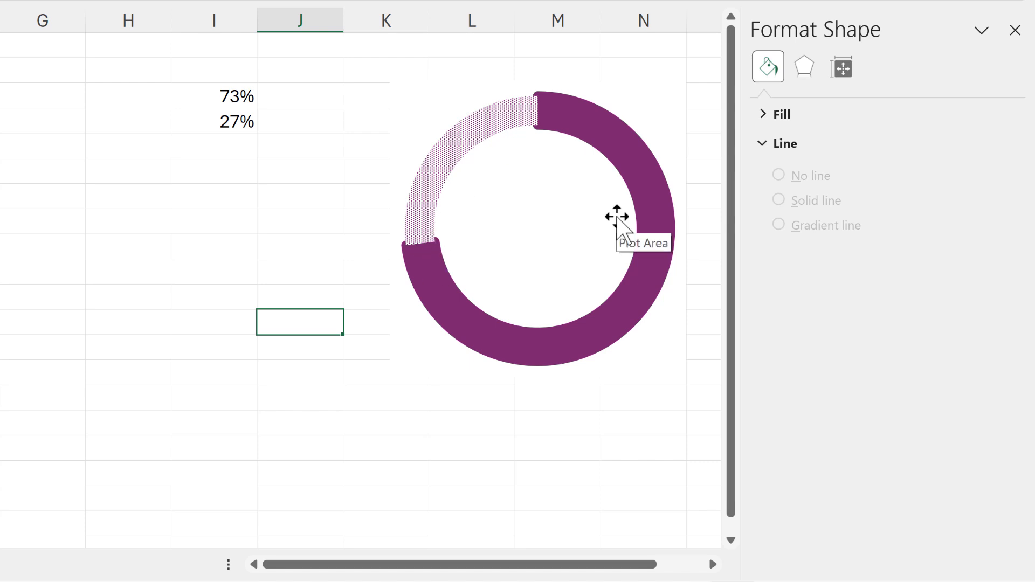
left_click(1016, 30)
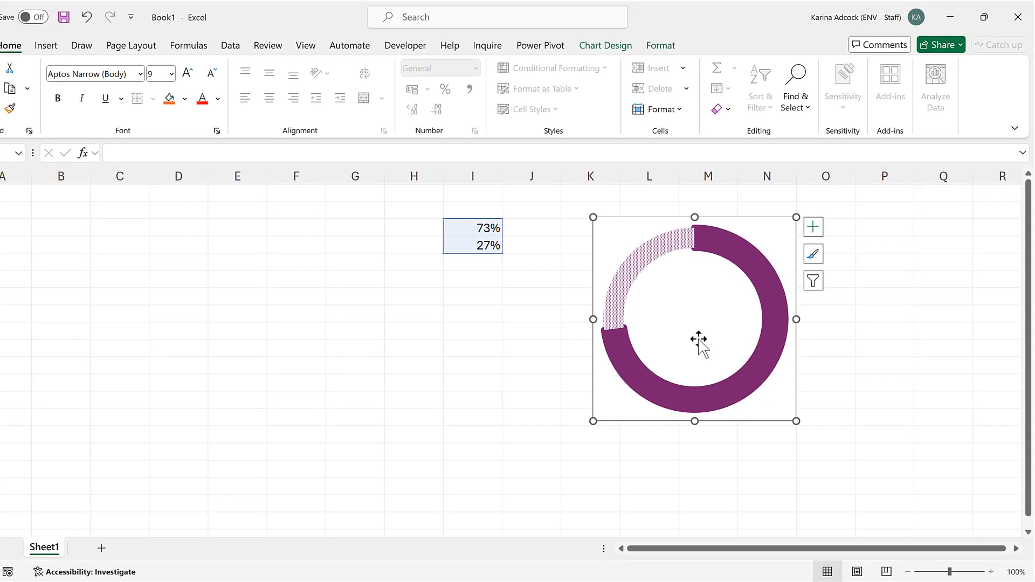
Step: Draw a text box inside the doughnut hole for the 73% label
left_click(45, 45)
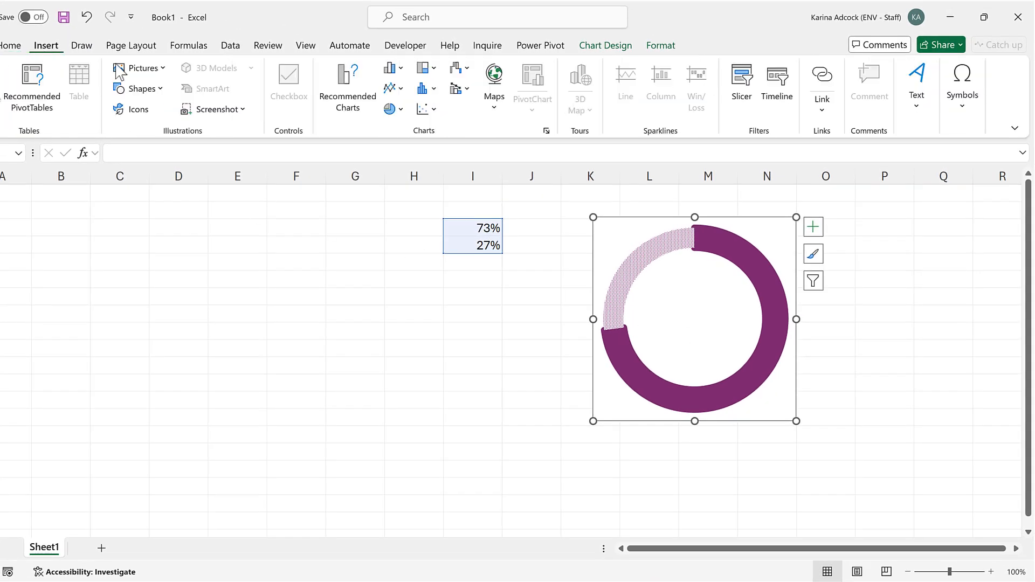
left_click(917, 84)
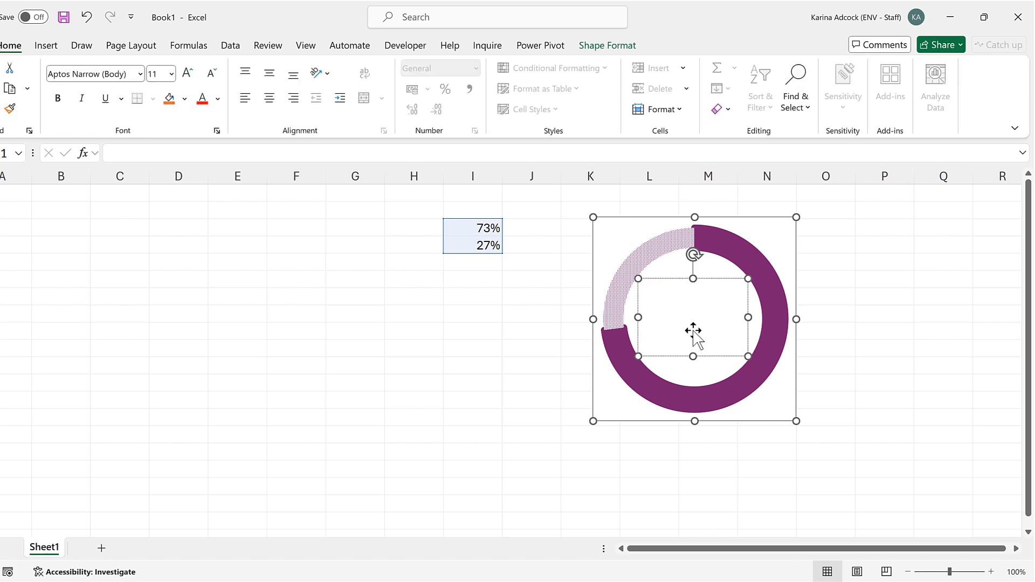
left_click(520, 152)
type("=Sheet1!$I$3")
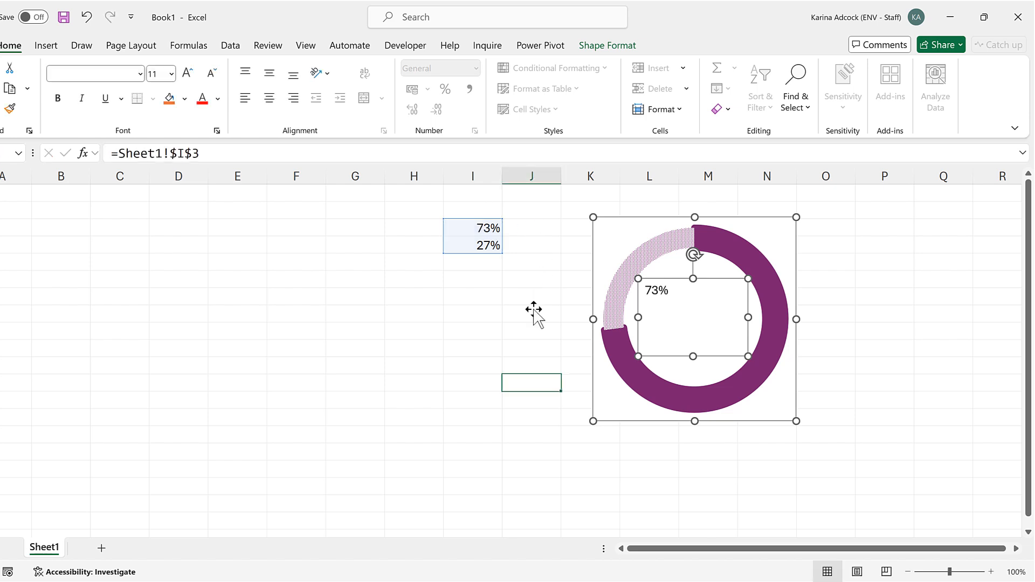
Step: Set the main percentage to 64%, then select the chart and its centre percentage label
left_click(473, 228)
type("64")
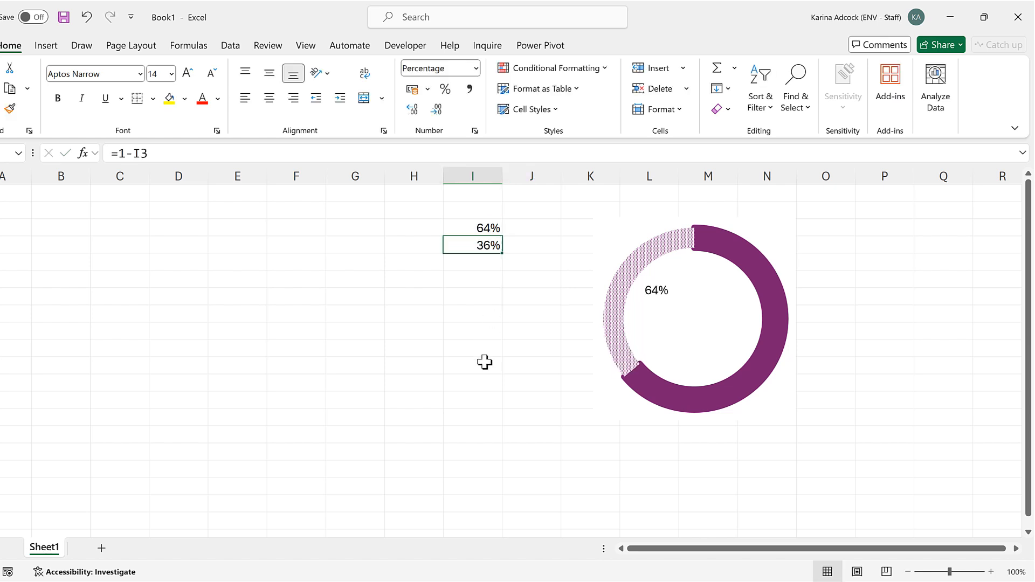
mouse_move(721, 335)
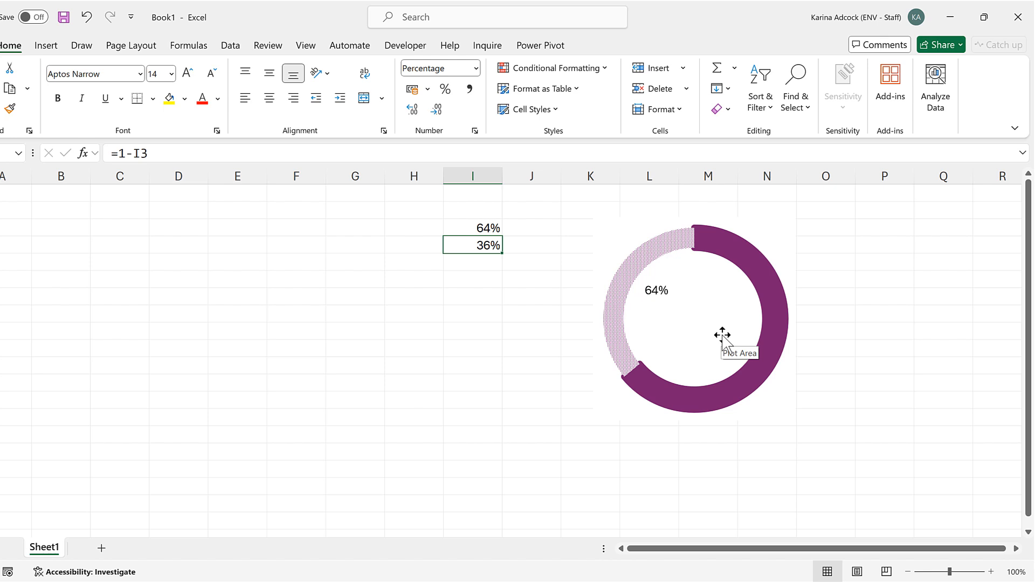
left_click(693, 318)
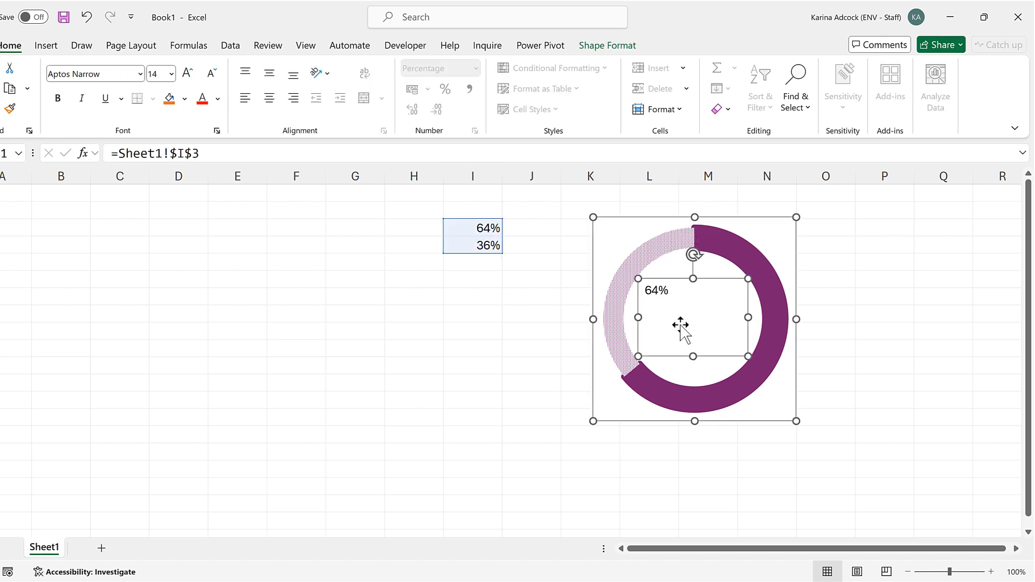
left_click(524, 292)
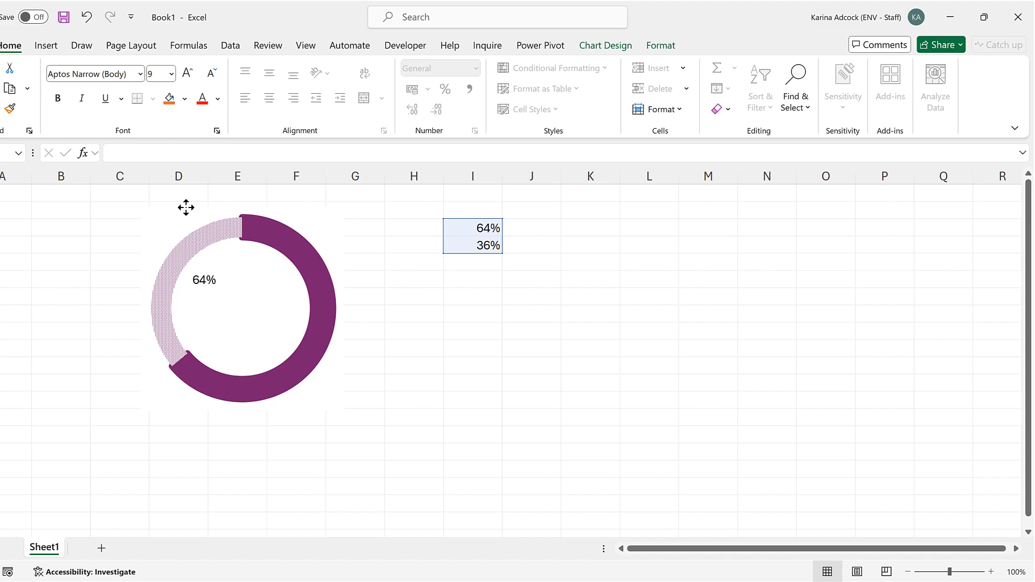
Step: Centre the linked 64% label, enlarge its text and colour it dark purple
left_click(245, 307)
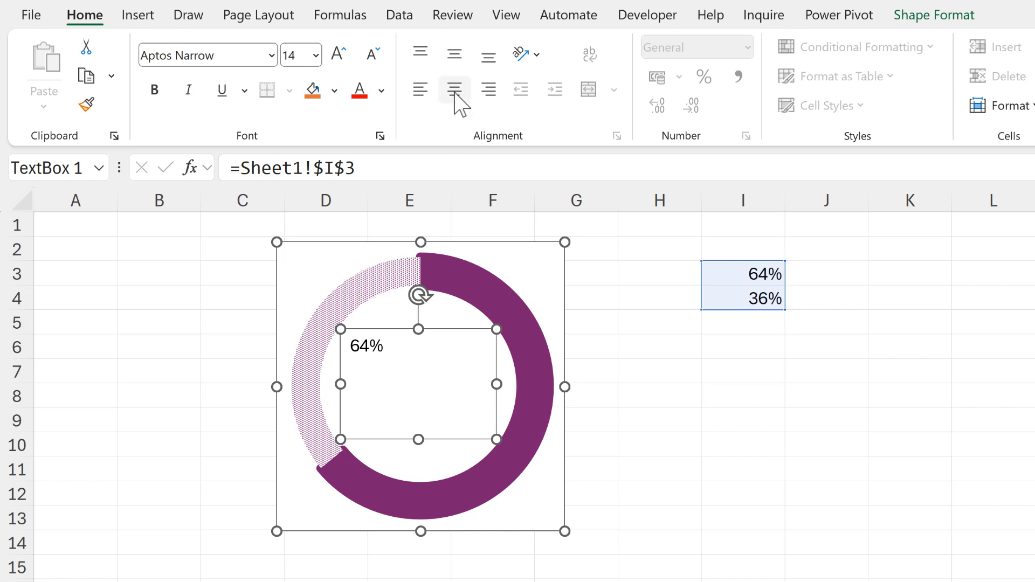
left_click(454, 88)
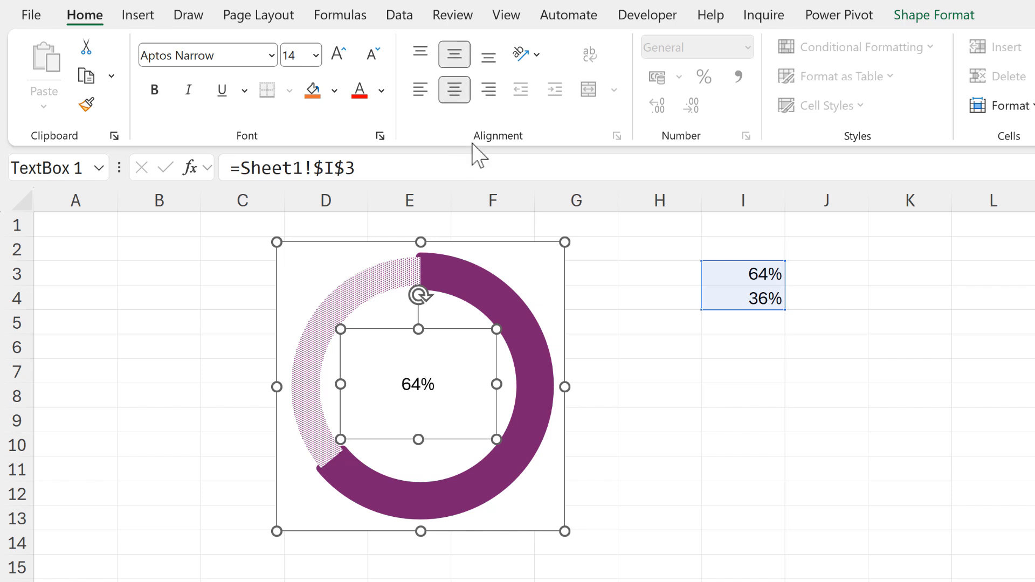
left_click(338, 53)
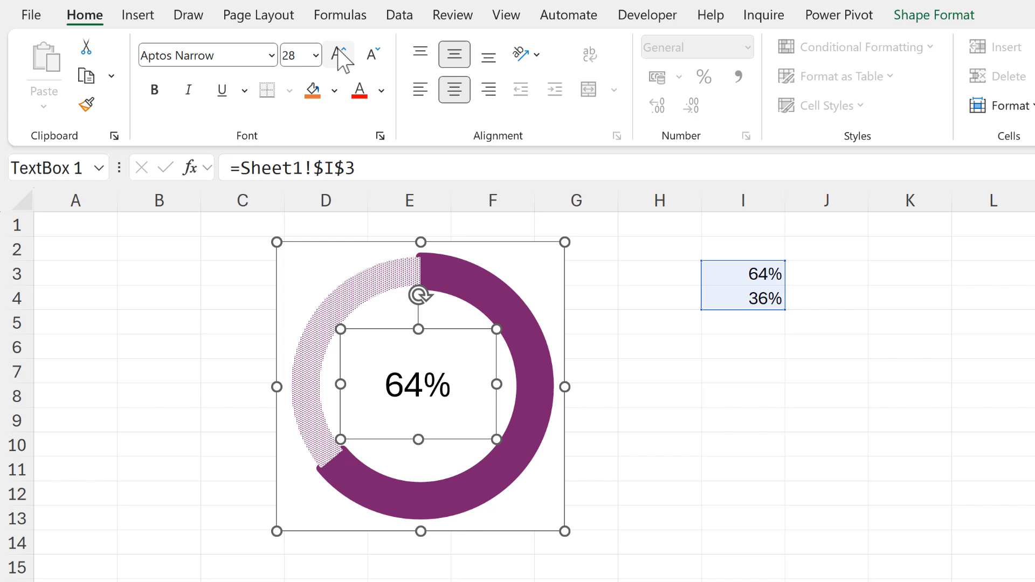
left_click(337, 53)
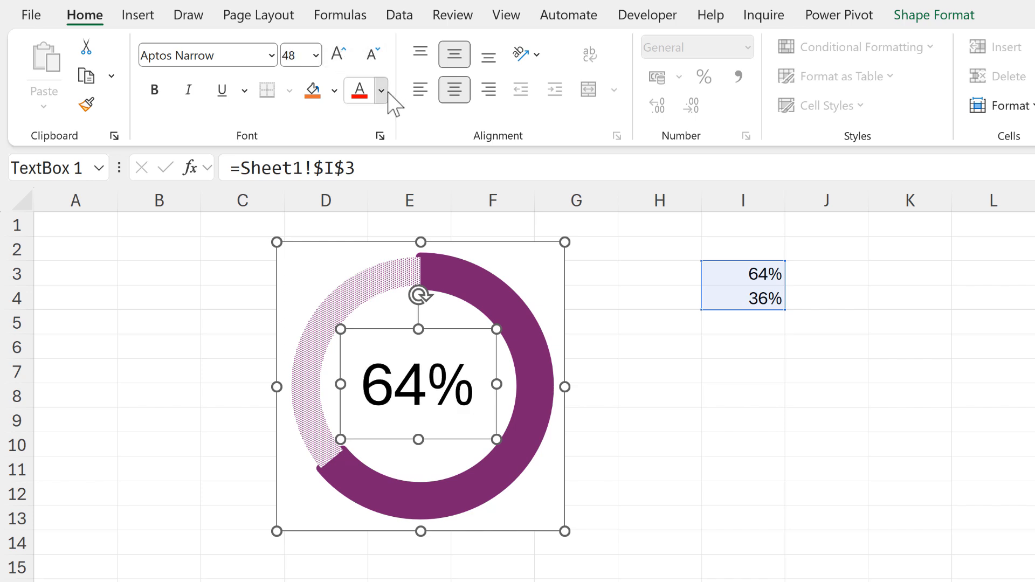
left_click(382, 90)
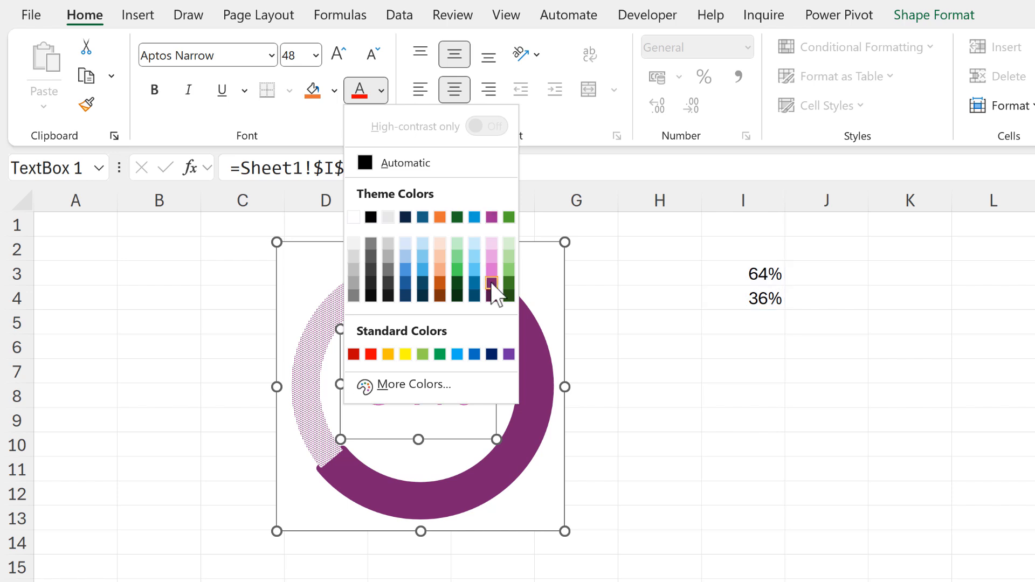
left_click(498, 288)
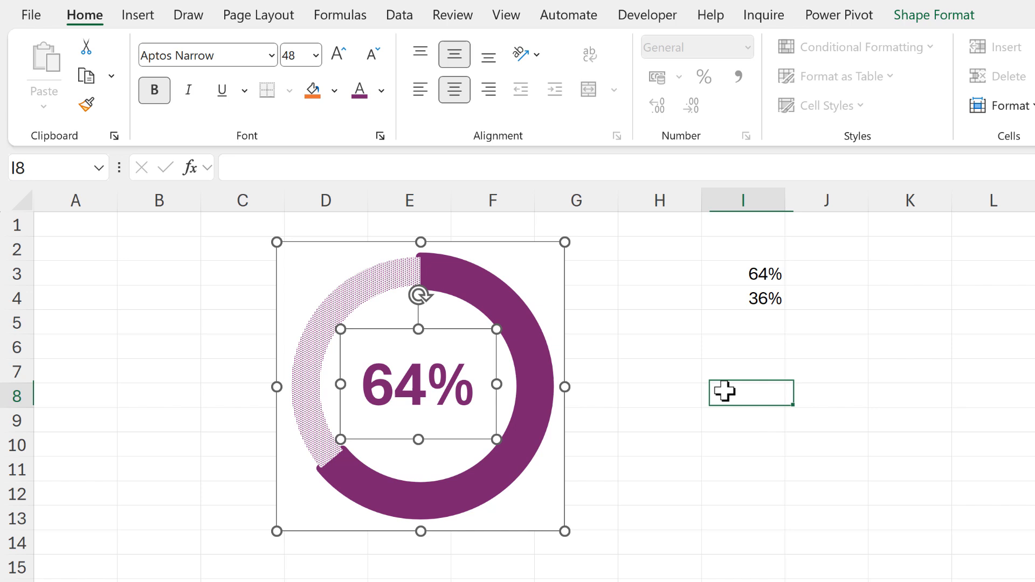
left_click(742, 395)
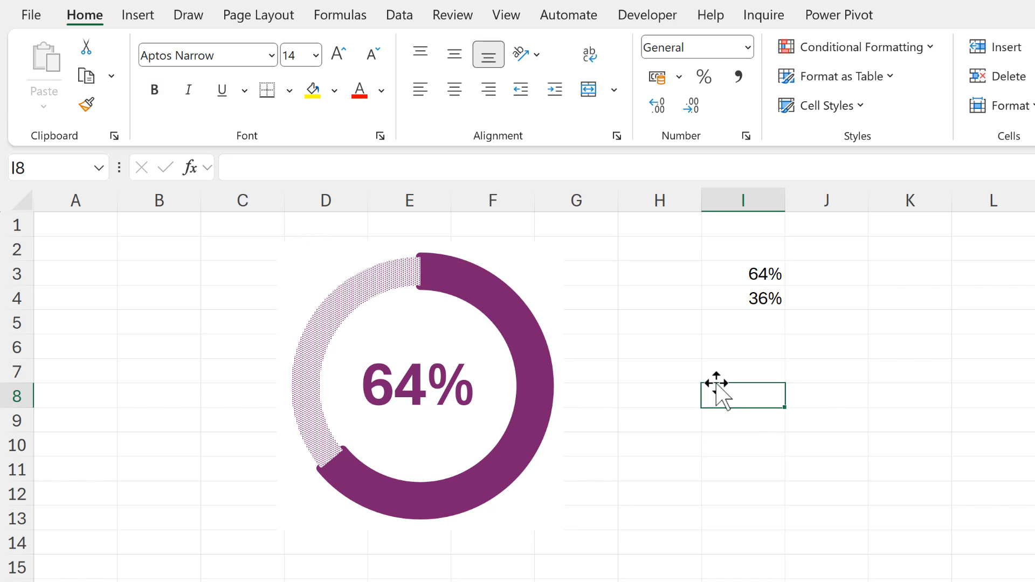
left_click(742, 273)
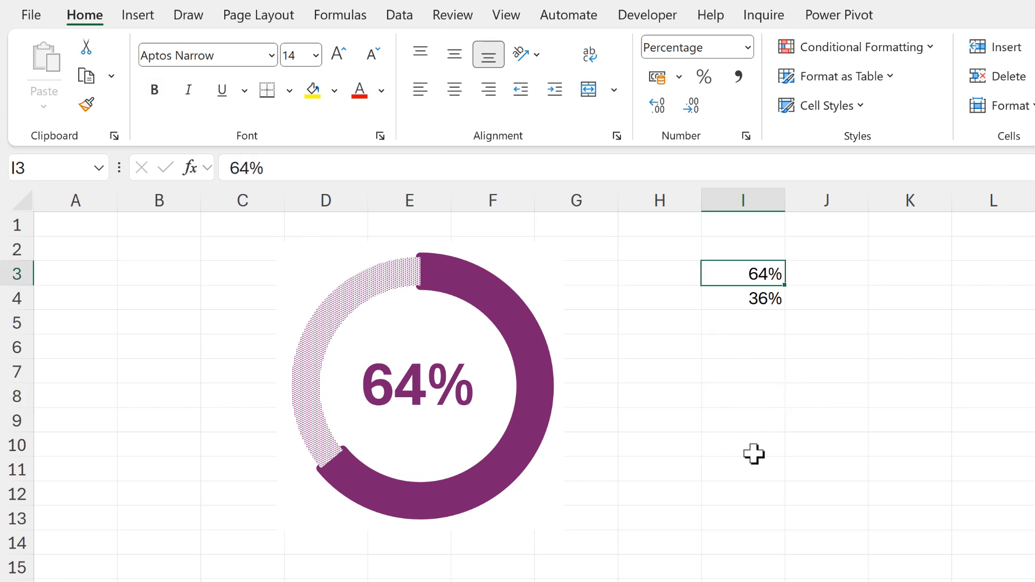